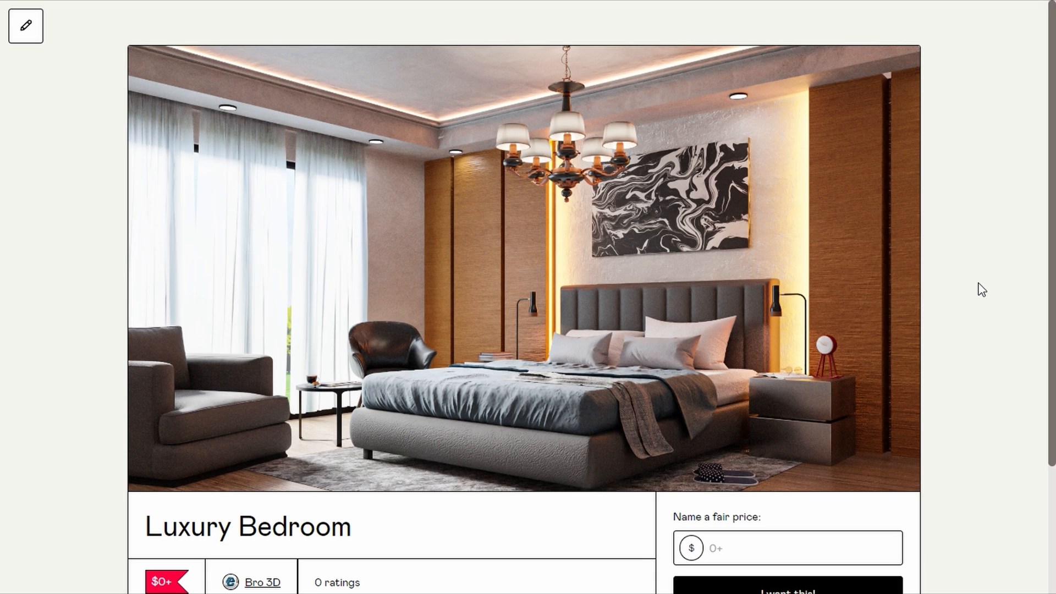
# Step: View the cube from the front and set its Z dimension to 8.5 ft in the sidebar
pyautogui.scroll(-3)
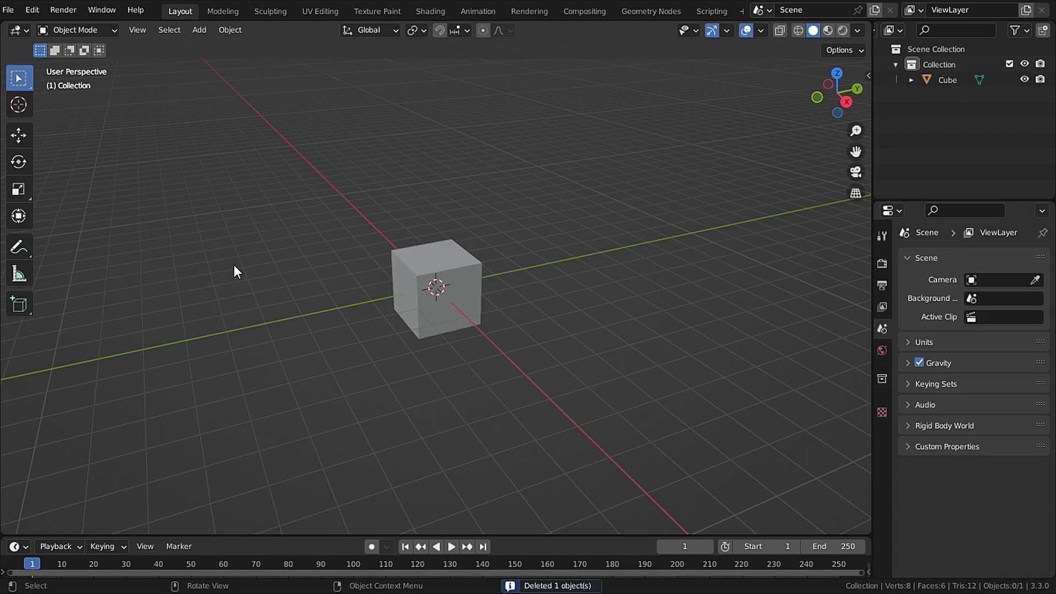
pyautogui.click(436, 289)
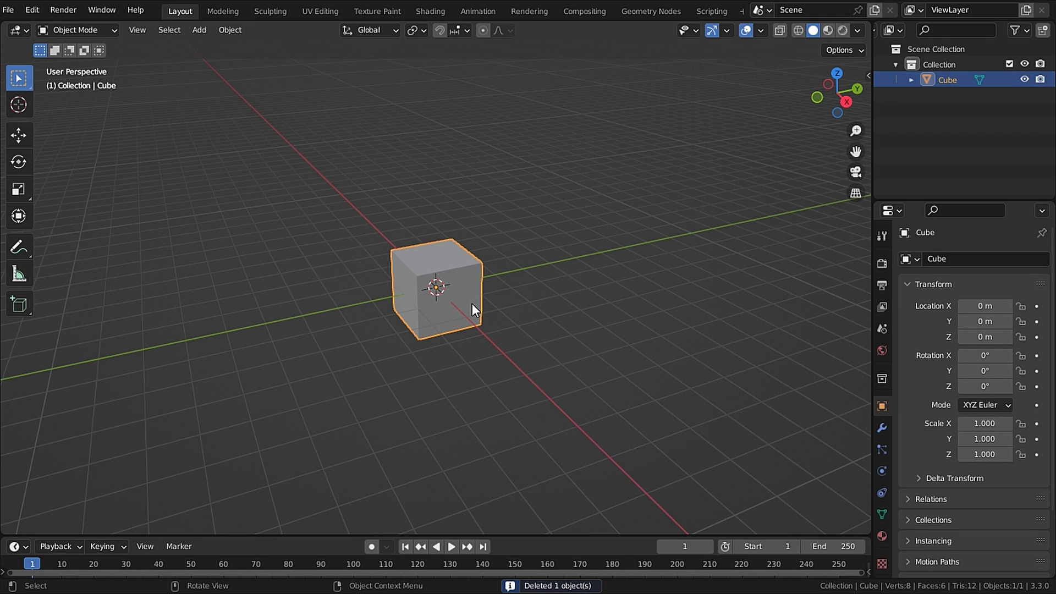
pyautogui.press('1')
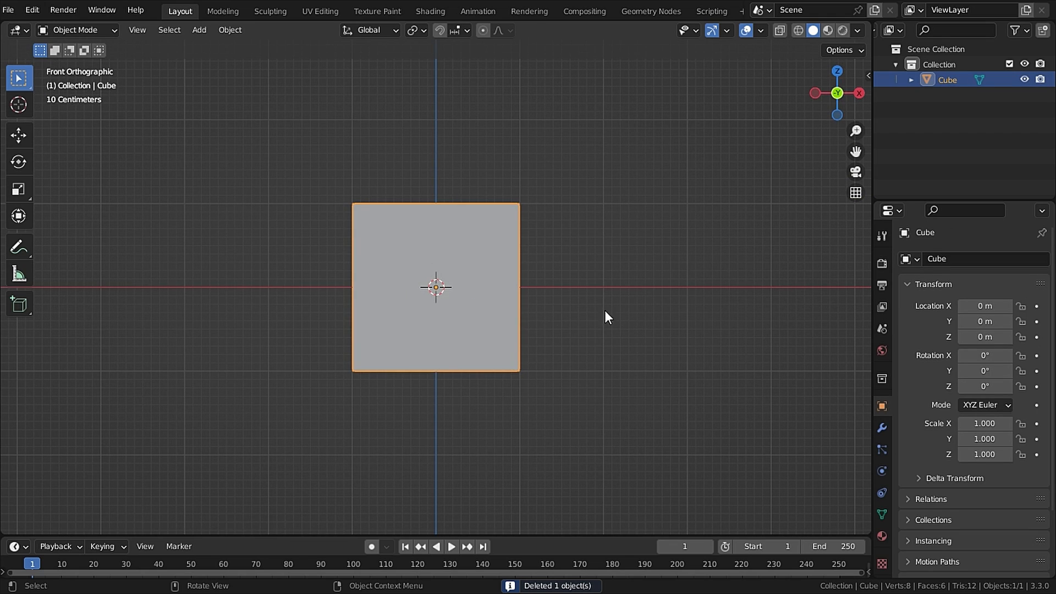
pyautogui.press('g')
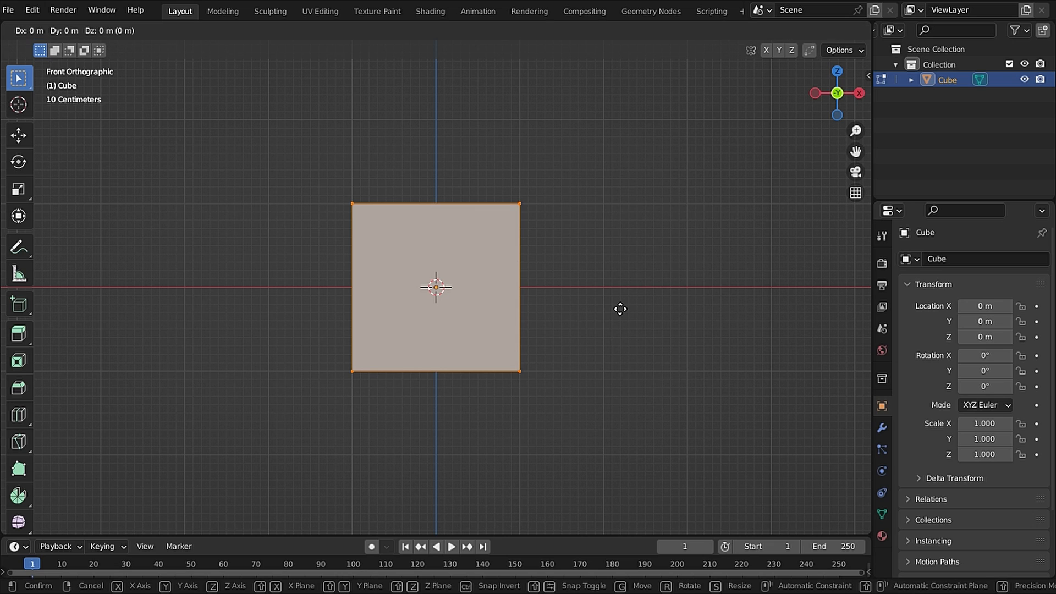
pyautogui.press('Tab')
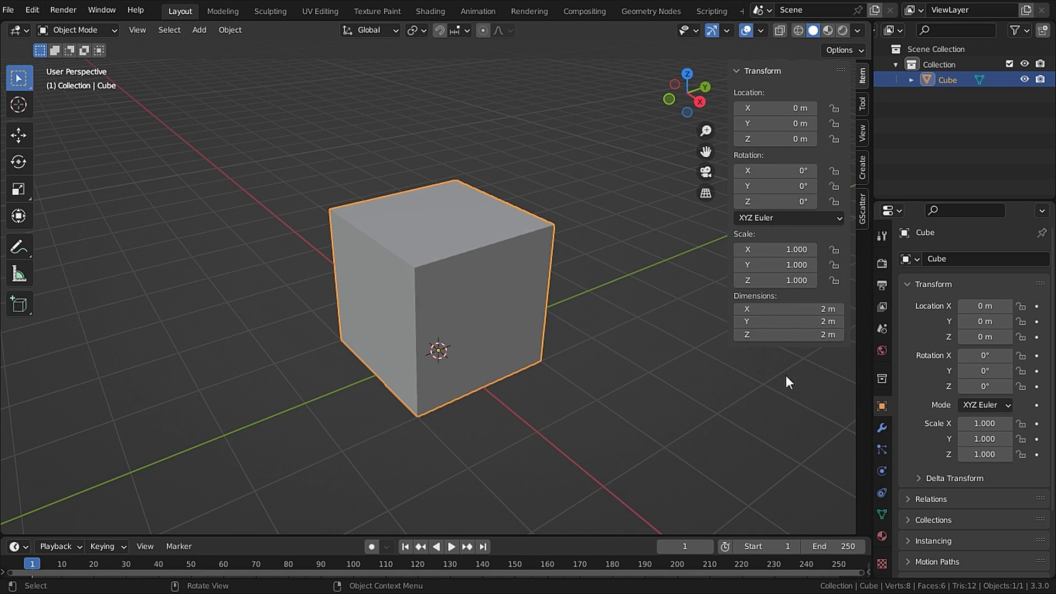
pyautogui.doubleClick(787, 335)
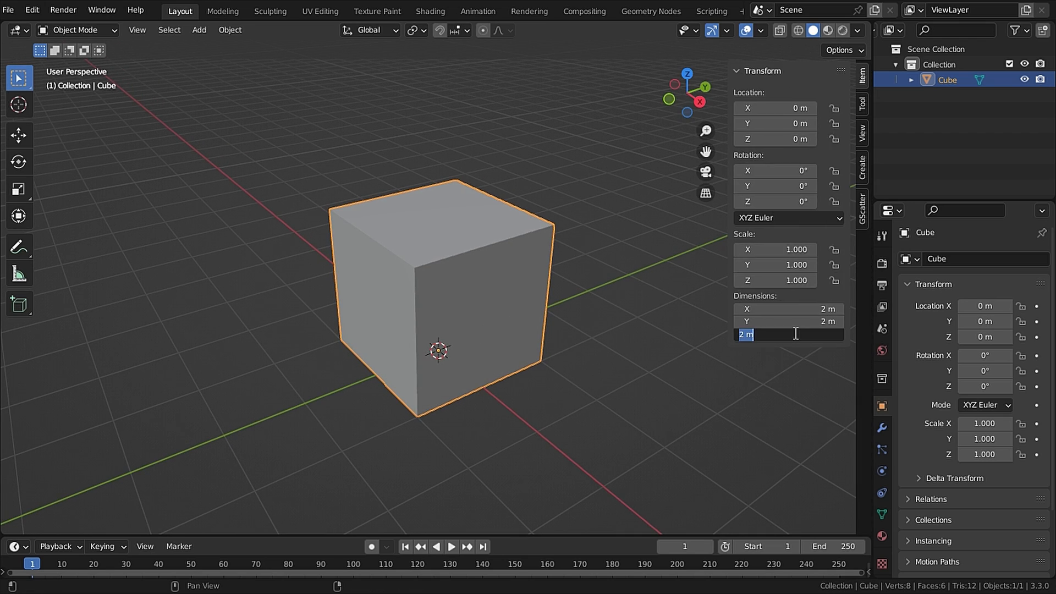
pyautogui.write('8')
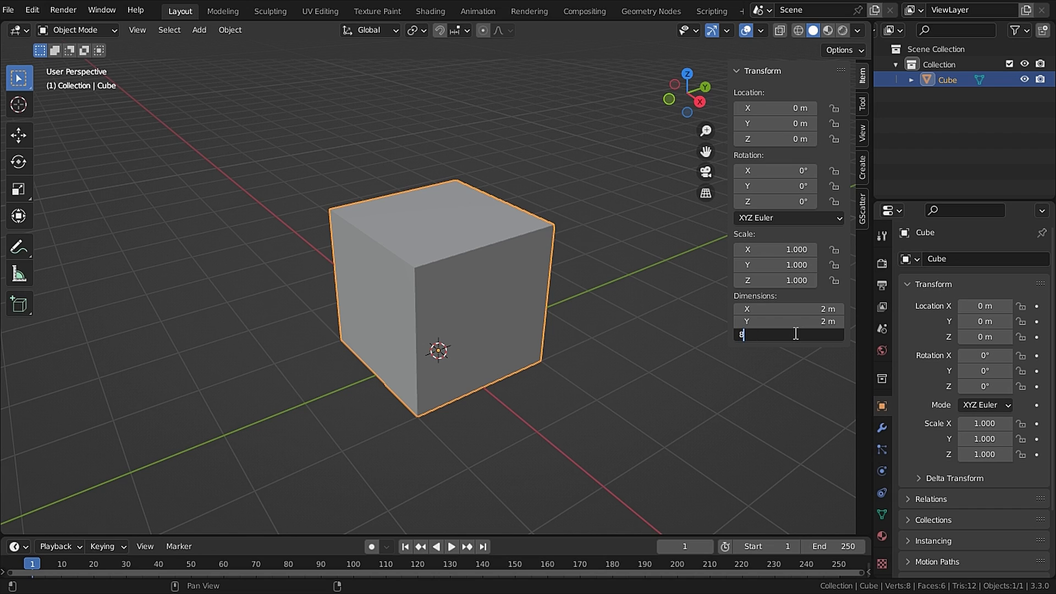
pyautogui.write('.5')
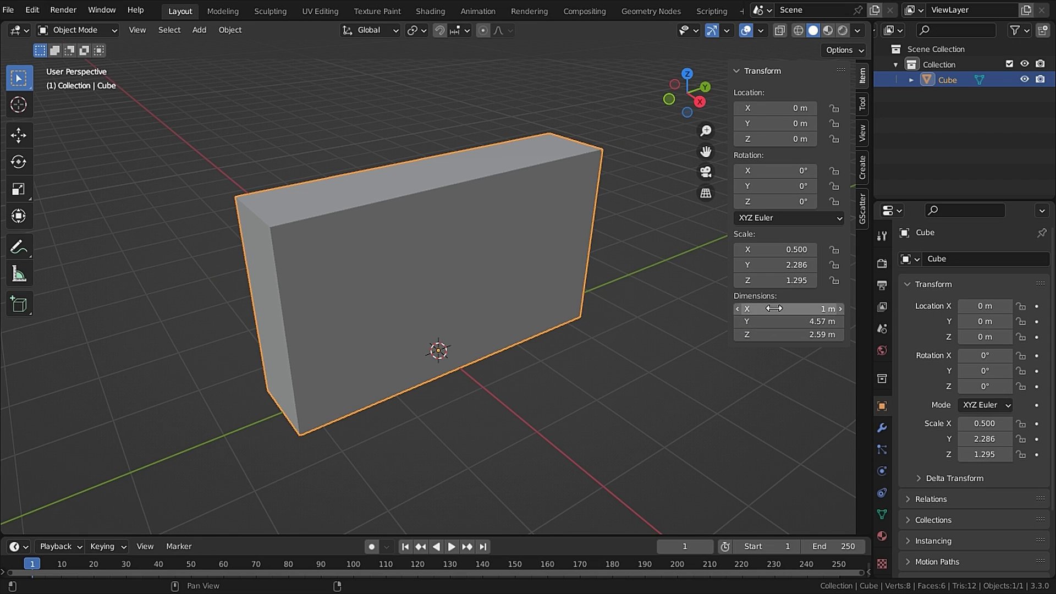
# Step: Widen the box along X and orbit to check its room-sized proportions
pyautogui.moveTo(774, 308); pyautogui.dragTo(842, 308)
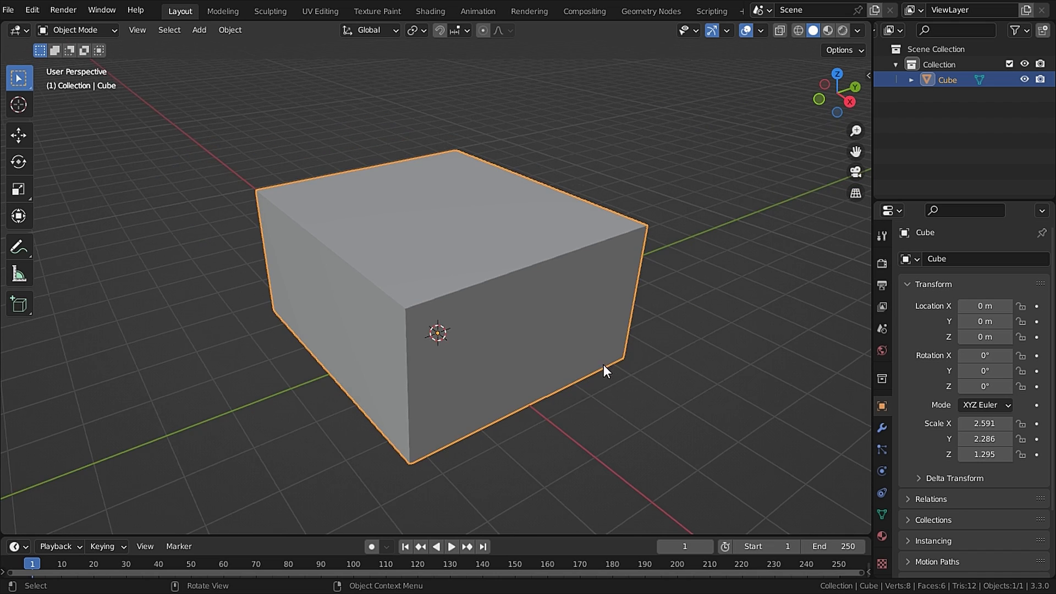
pyautogui.moveTo(606, 371); pyautogui.dragTo(569, 361)
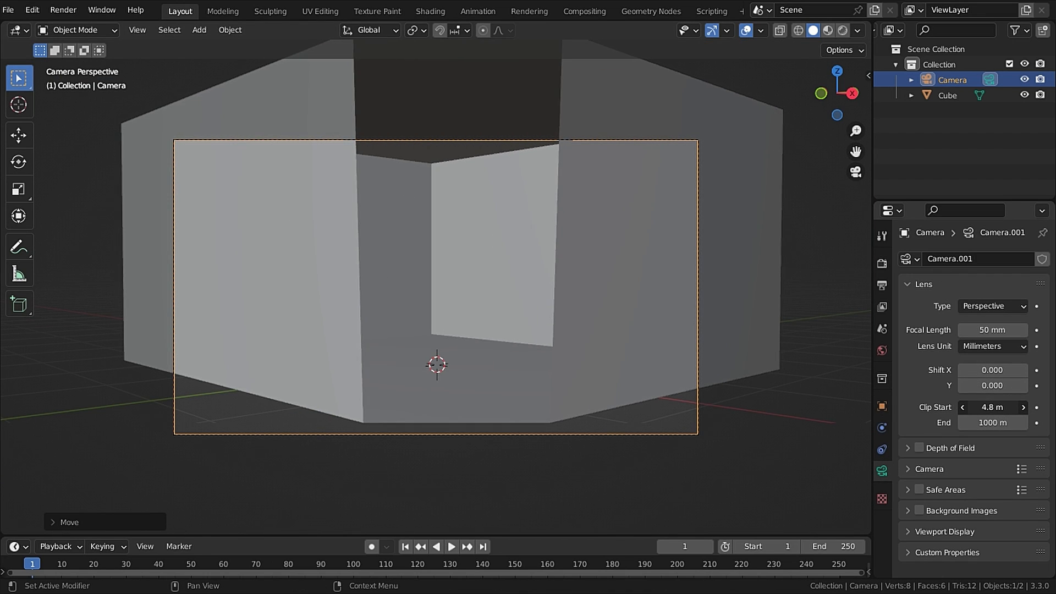
# Step: Give the camera a 30 mm focal length and raise its Clip Start to see inside the box
pyautogui.click(991, 330)
pyautogui.write('30')
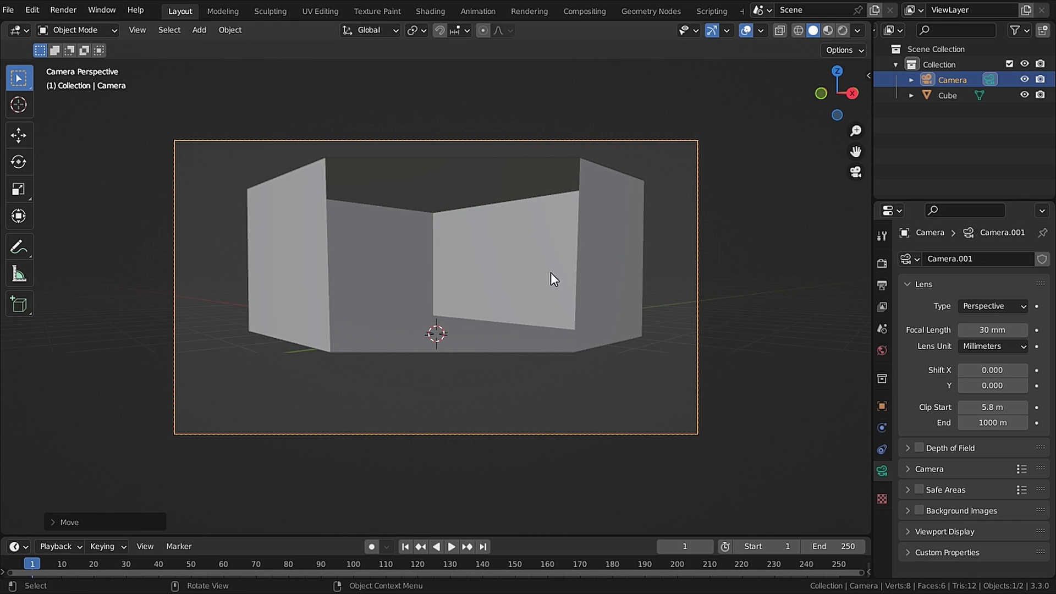
pyautogui.moveTo(992, 406); pyautogui.dragTo(943, 407)
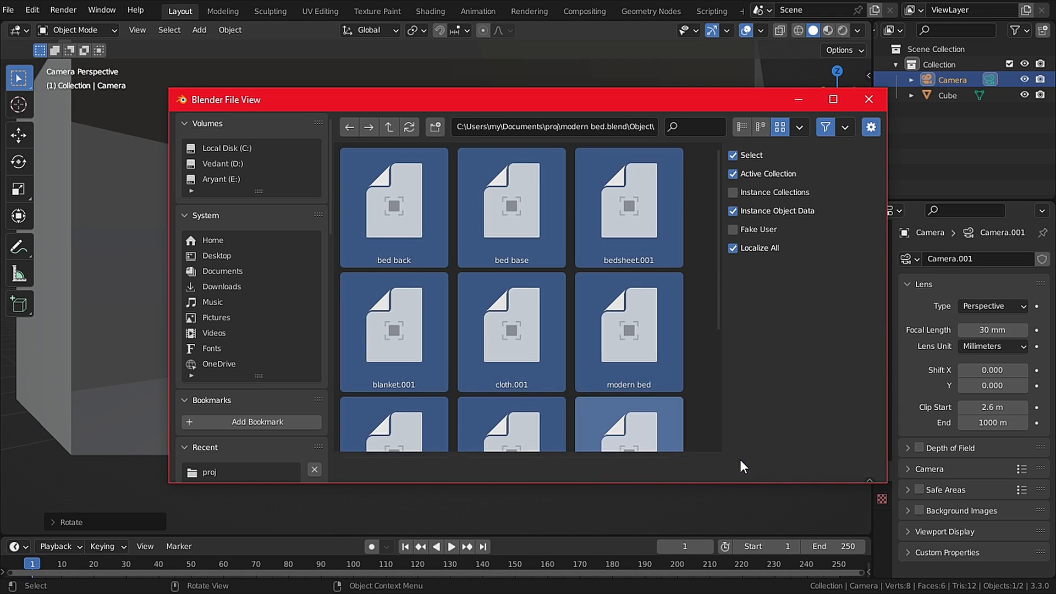
# Step: Append the selected bed objects from bed.blend into the scene
pyautogui.doubleClick(626, 330)
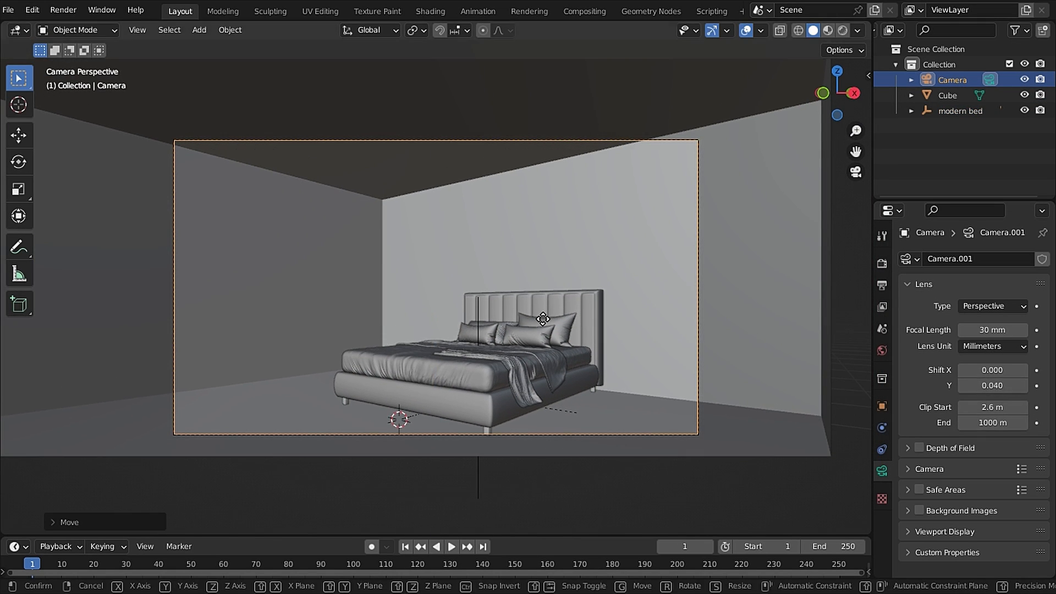
# Step: Place the bed, then extrude the room faces into pillars, ceiling recess and wall opening
pyautogui.click(949, 95)
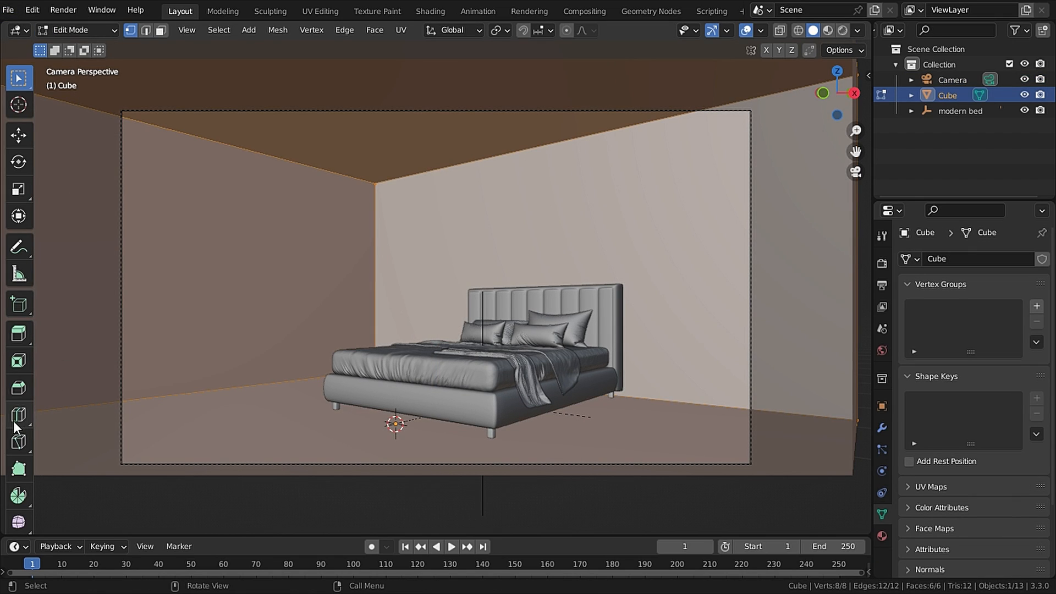
pyautogui.click(18, 415)
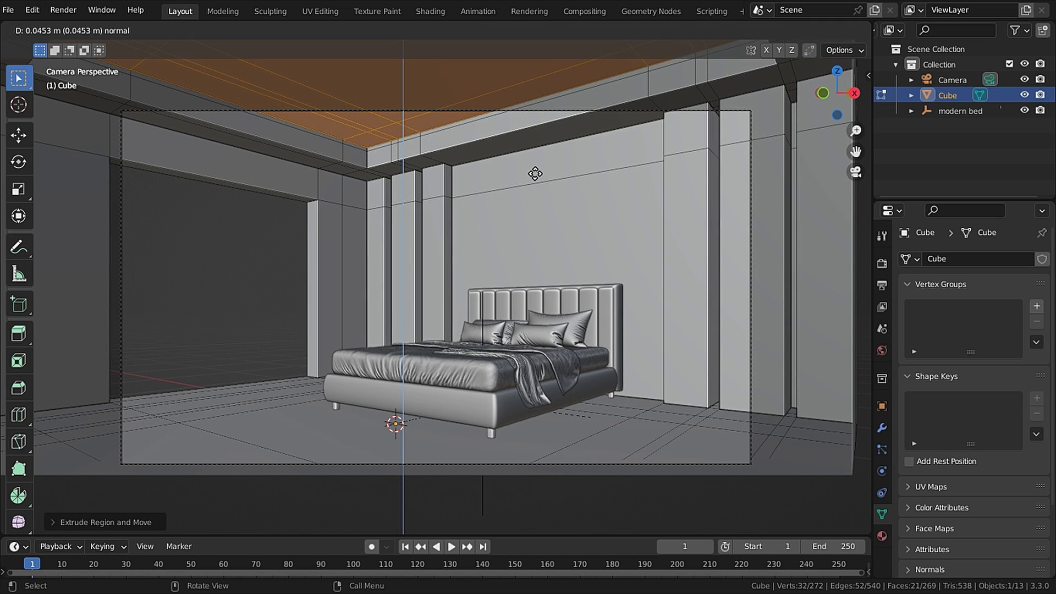
pyautogui.press('Tab')
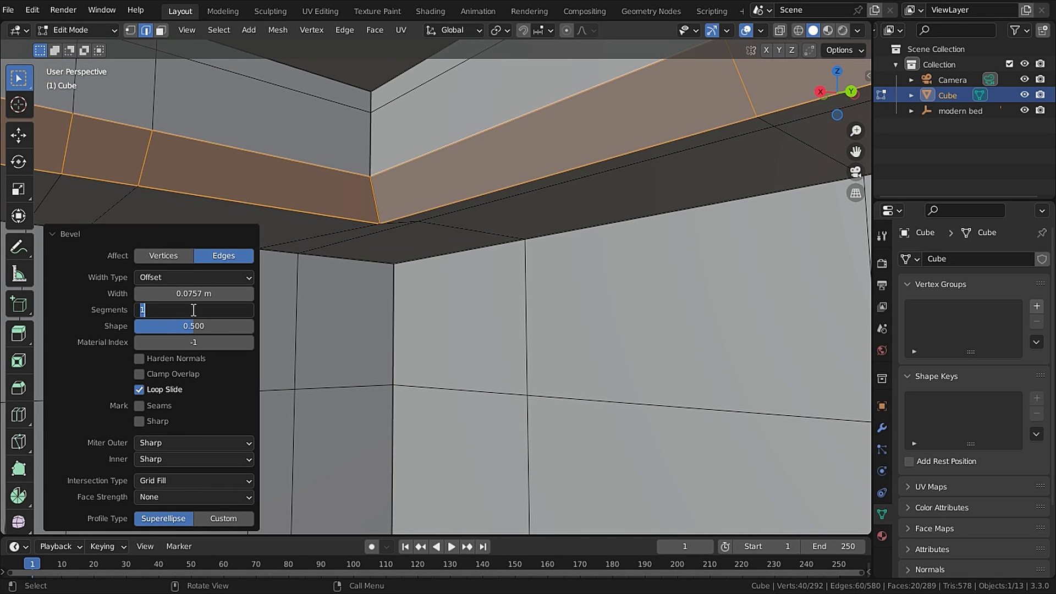
# Step: Bevel the ceiling cove edges with 30 segments and a reshaped custom profile curve
pyautogui.write('30')
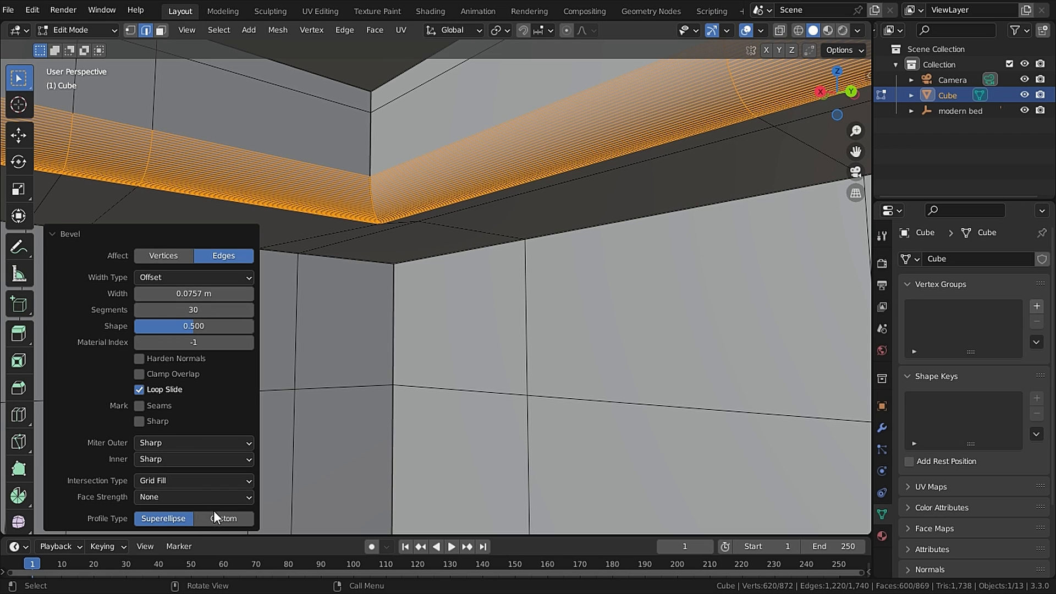
pyautogui.click(223, 518)
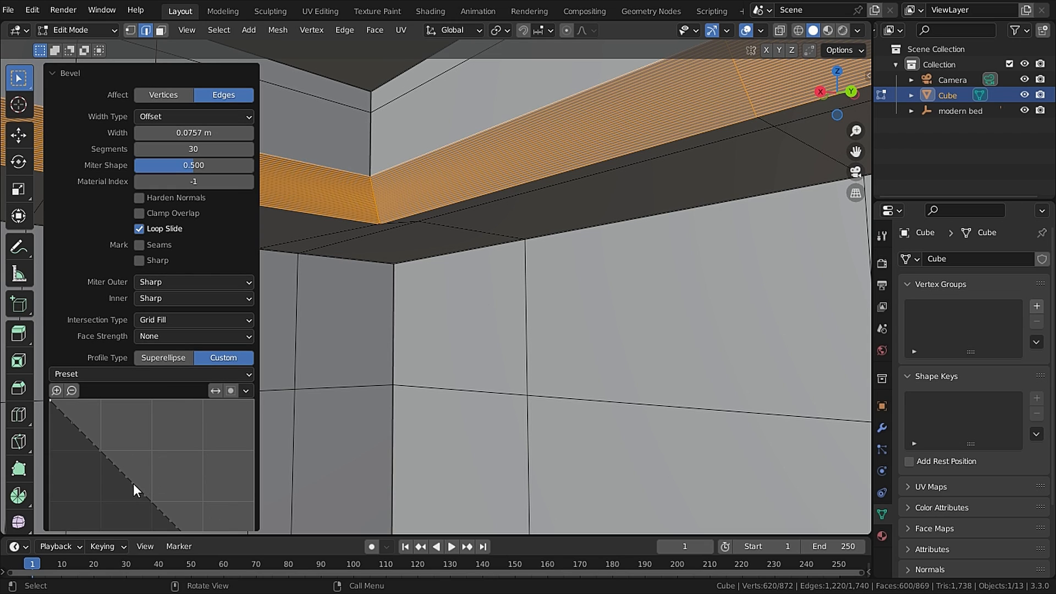
pyautogui.moveTo(134, 488); pyautogui.dragTo(88, 464)
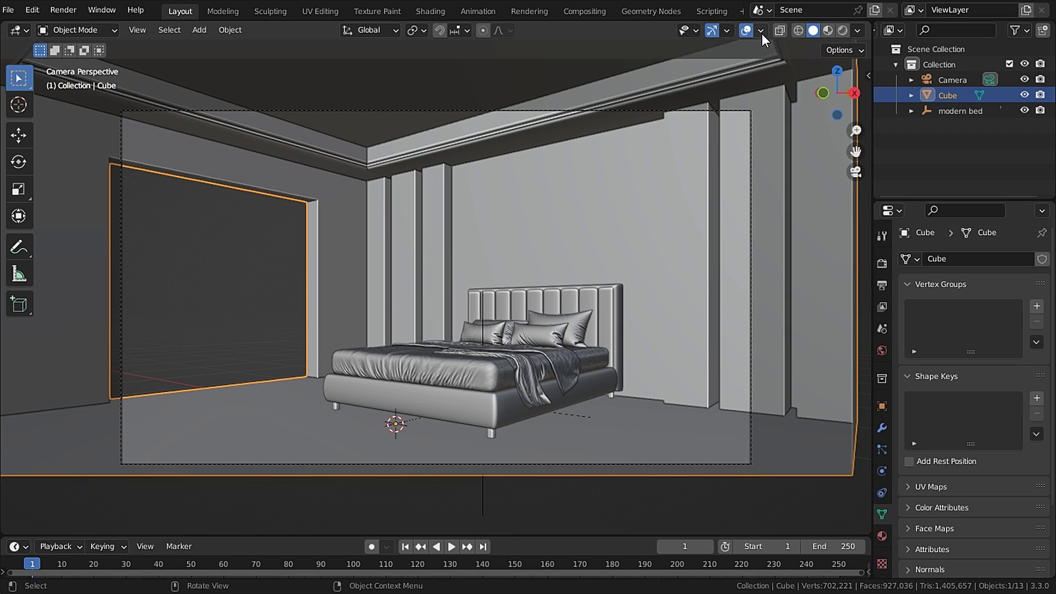
# Step: Show face orientation, recalculate the room's normals in Edit Mode, and return to Object Mode
pyautogui.click(760, 31)
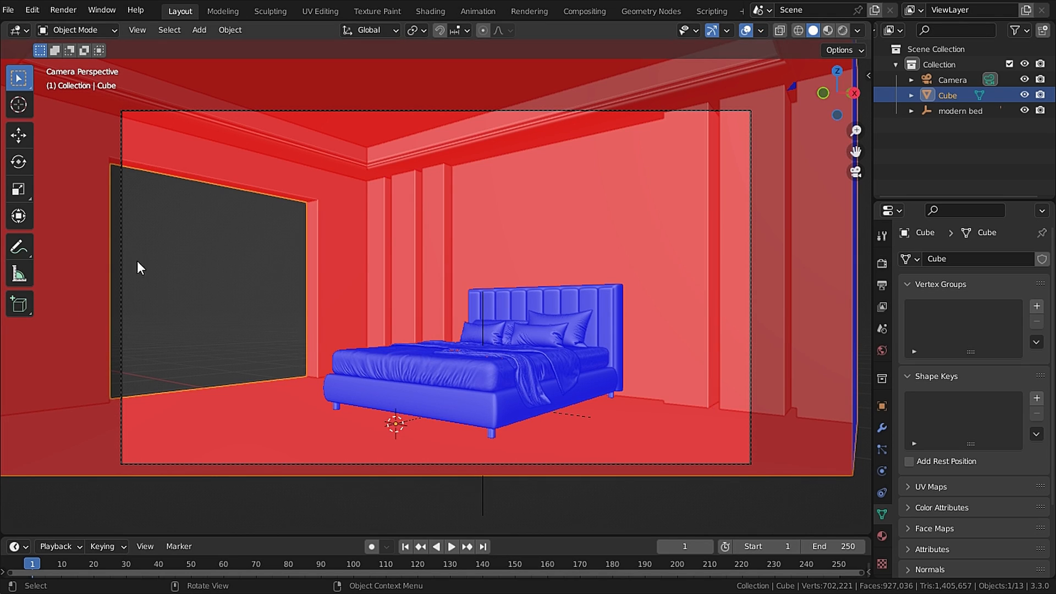
pyautogui.click(74, 30)
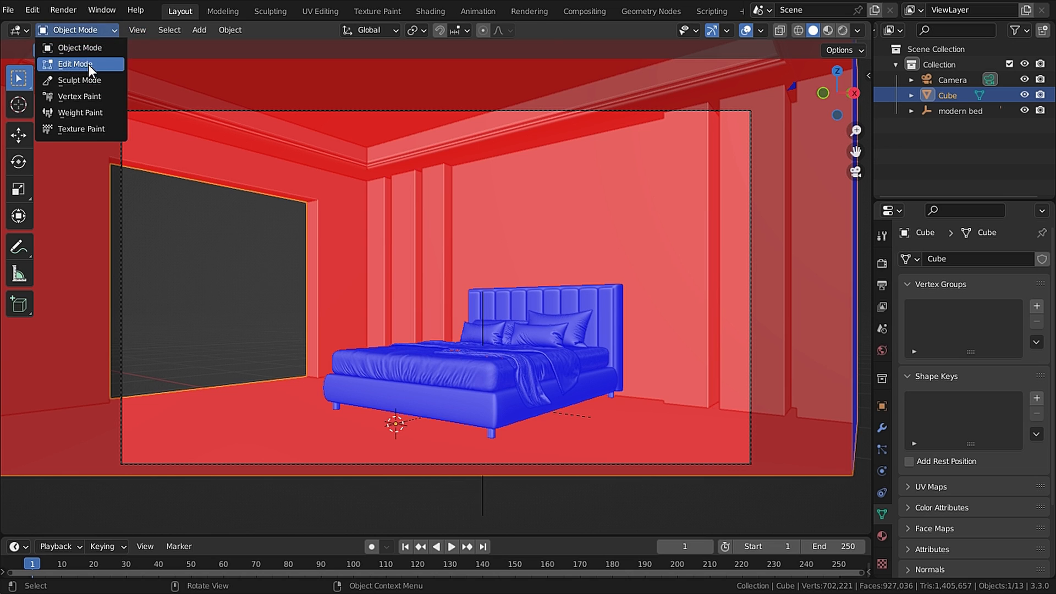
pyautogui.click(75, 64)
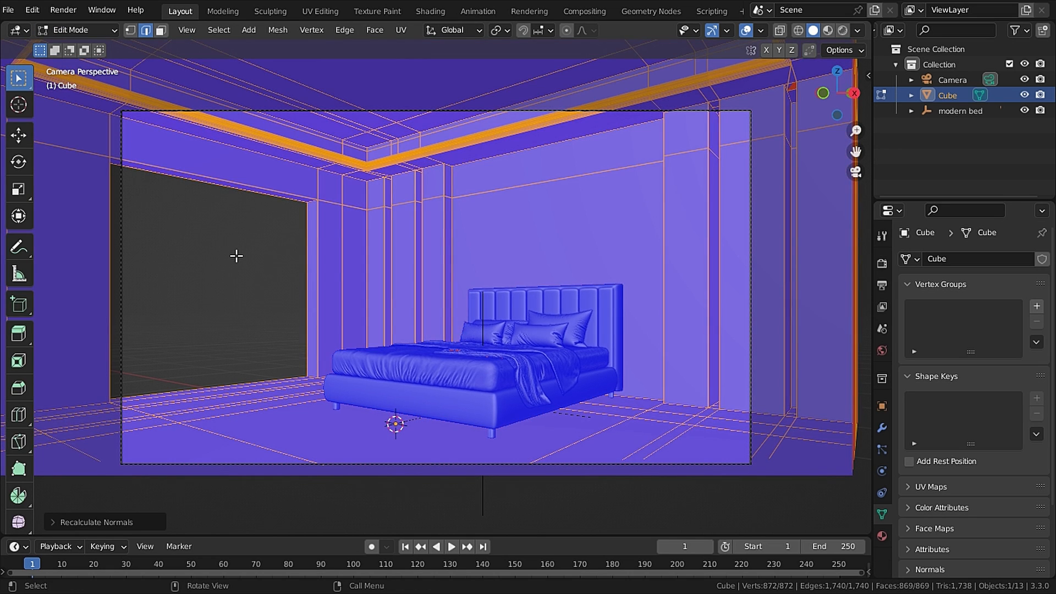
pyautogui.click(76, 30)
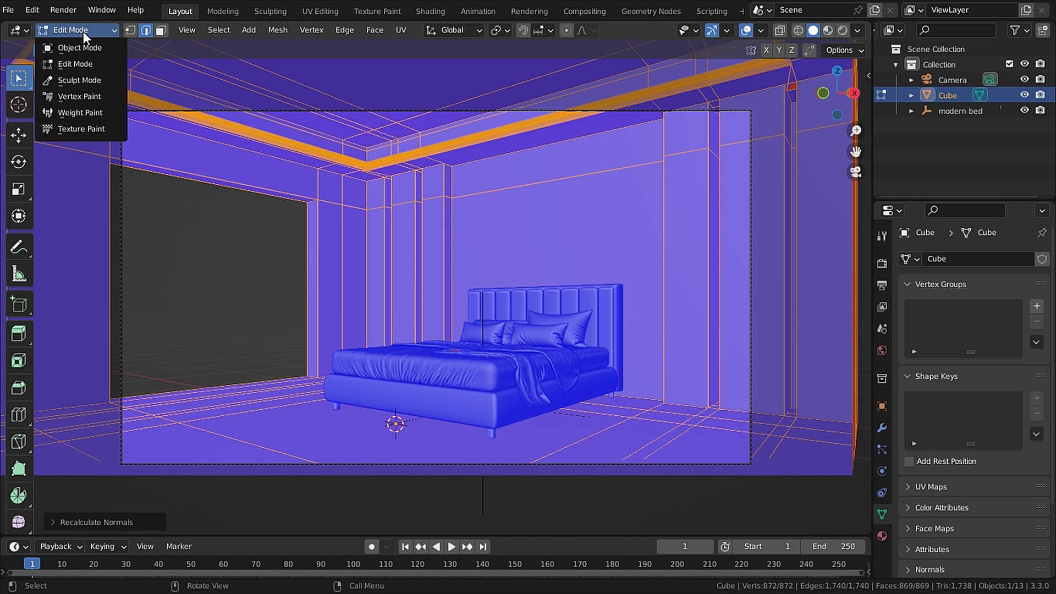
pyautogui.click(80, 47)
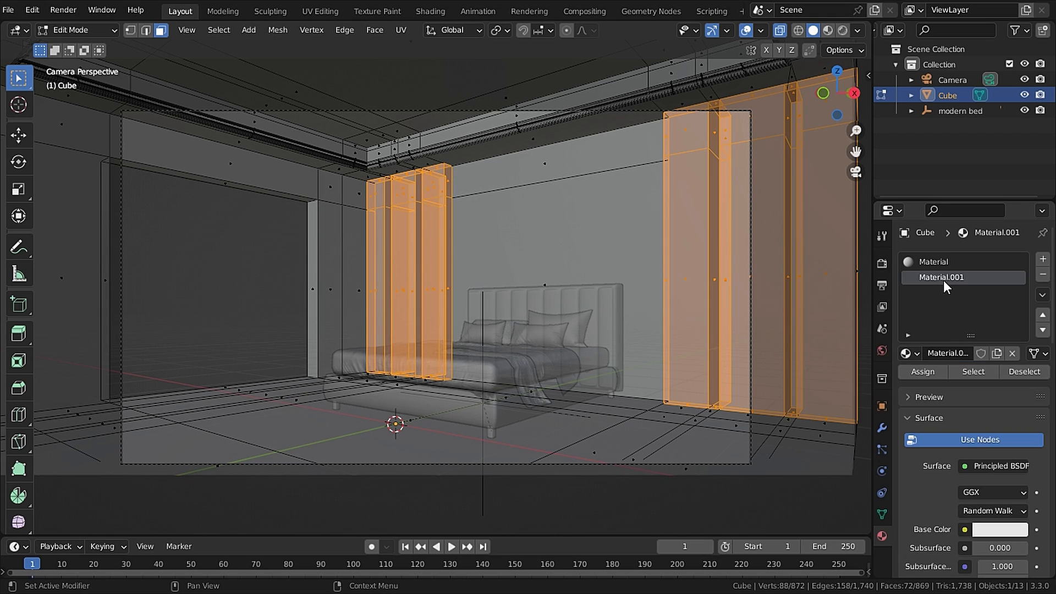
# Step: Rename the second material to wood, select similar floor faces, and name the new slot wood
pyautogui.doubleClick(940, 277)
pyautogui.write('wood')
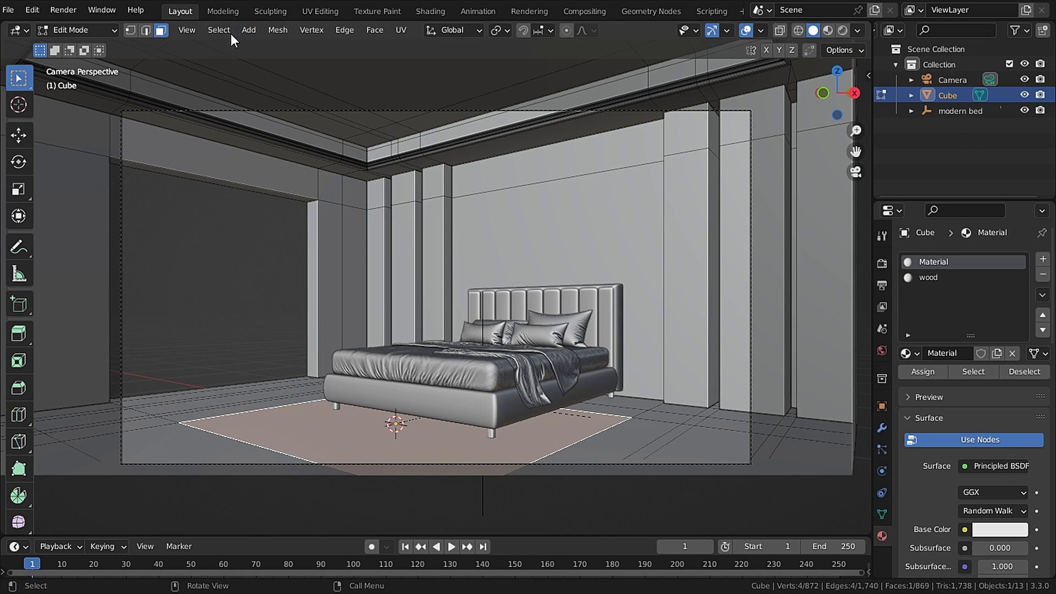
pyautogui.click(218, 30)
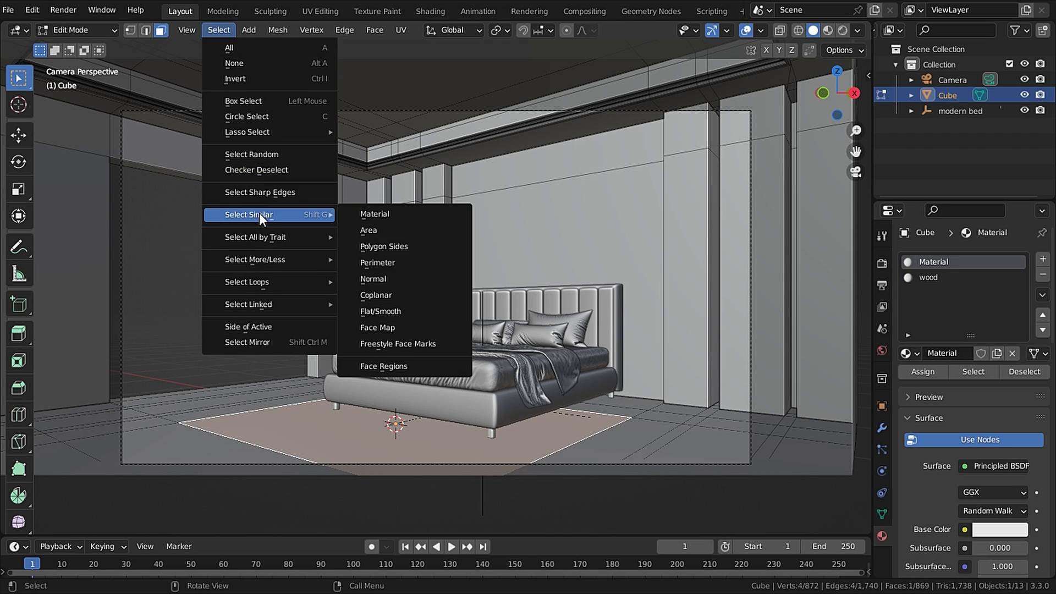
pyautogui.click(374, 213)
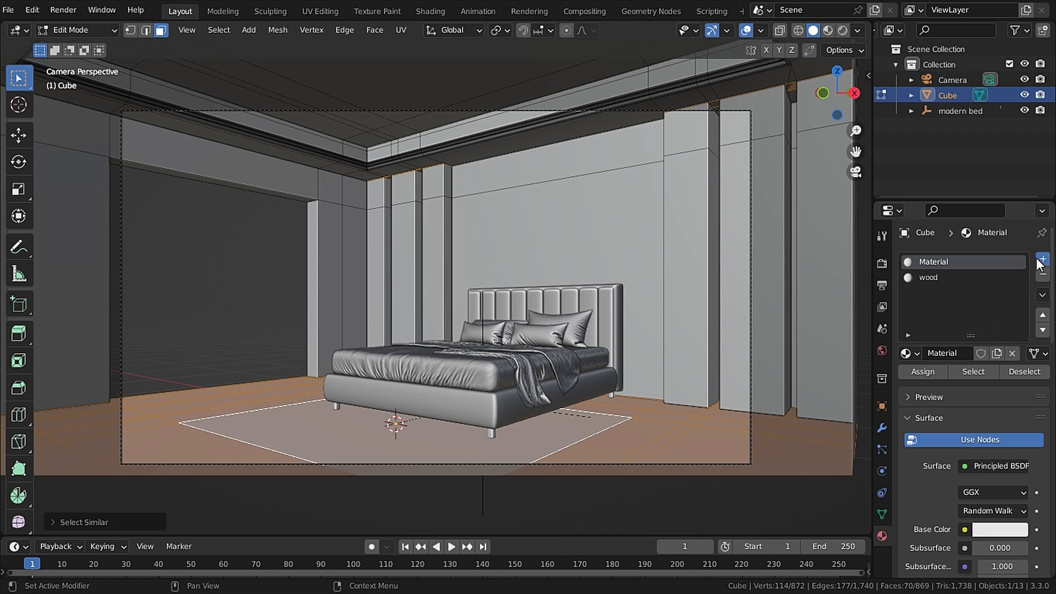
pyautogui.click(1041, 259)
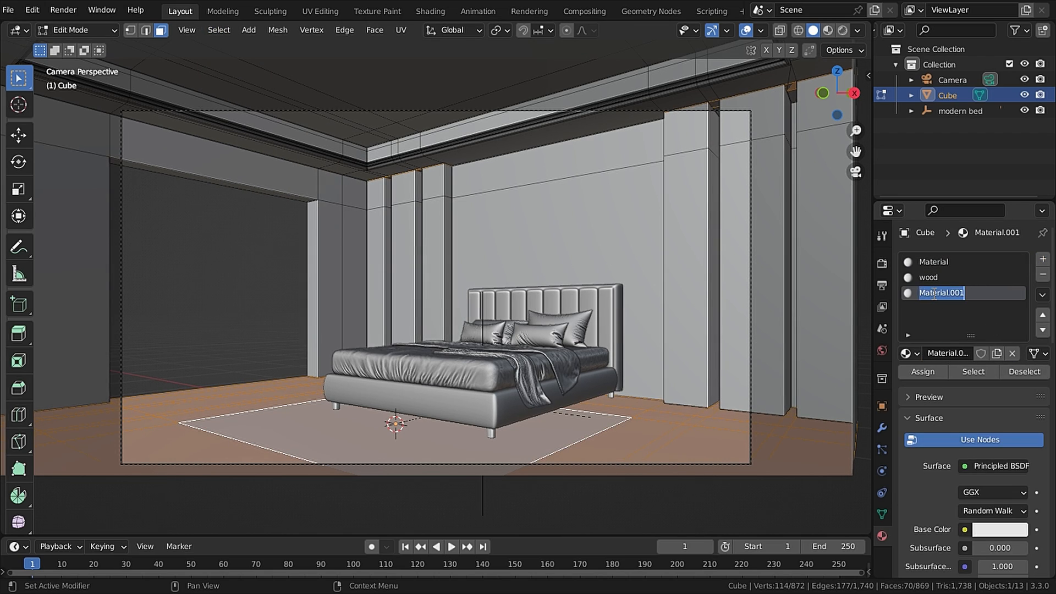
pyautogui.write('wood floor')
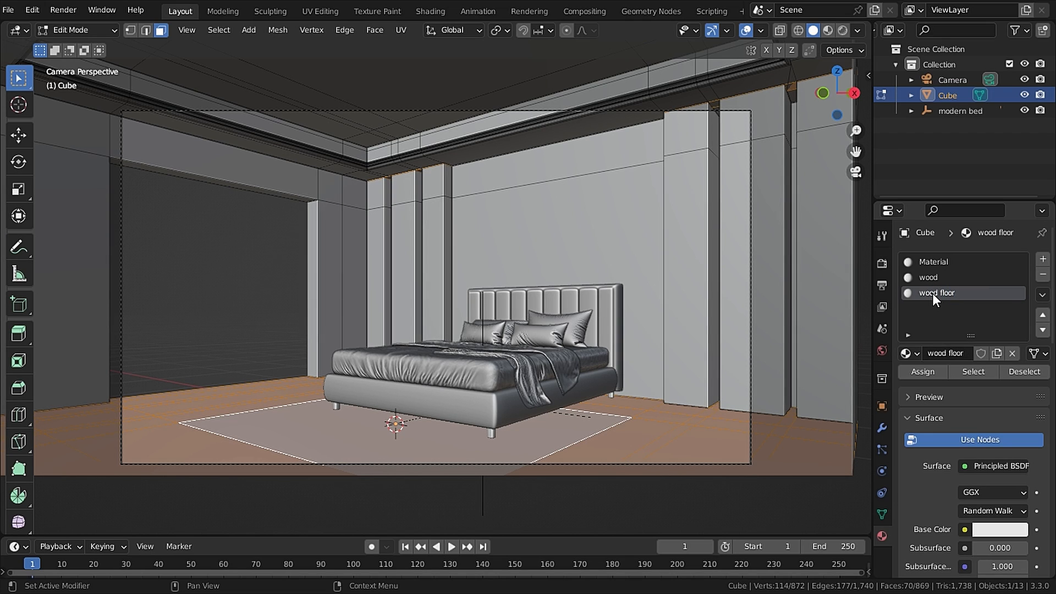
# Step: Pick wall faces in see-through view, create a walls material and reuse the default one for the ceiling
pyautogui.press('KP_1')
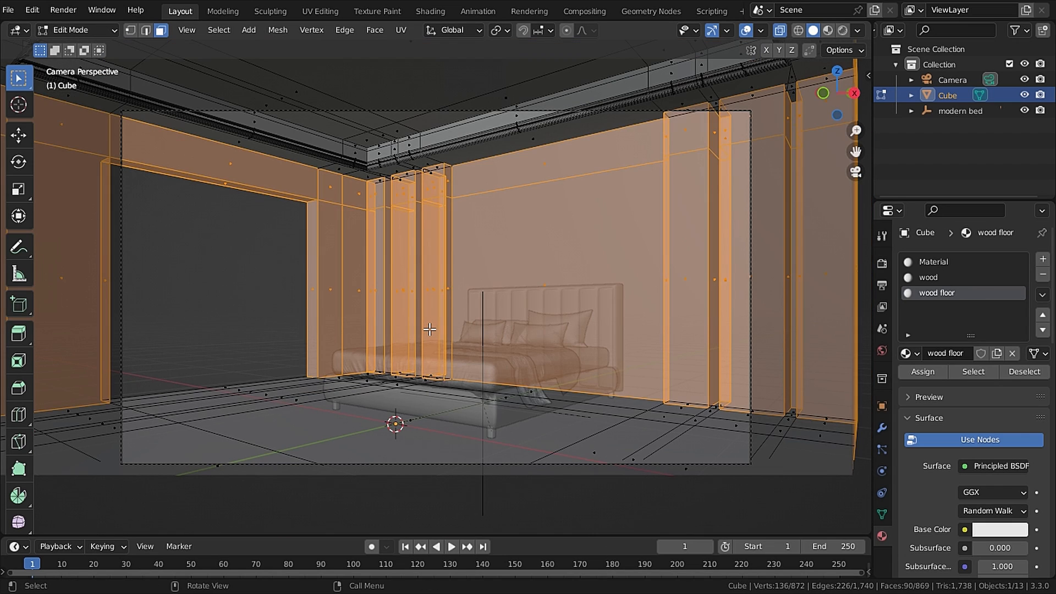
pyautogui.moveTo(439, 256)
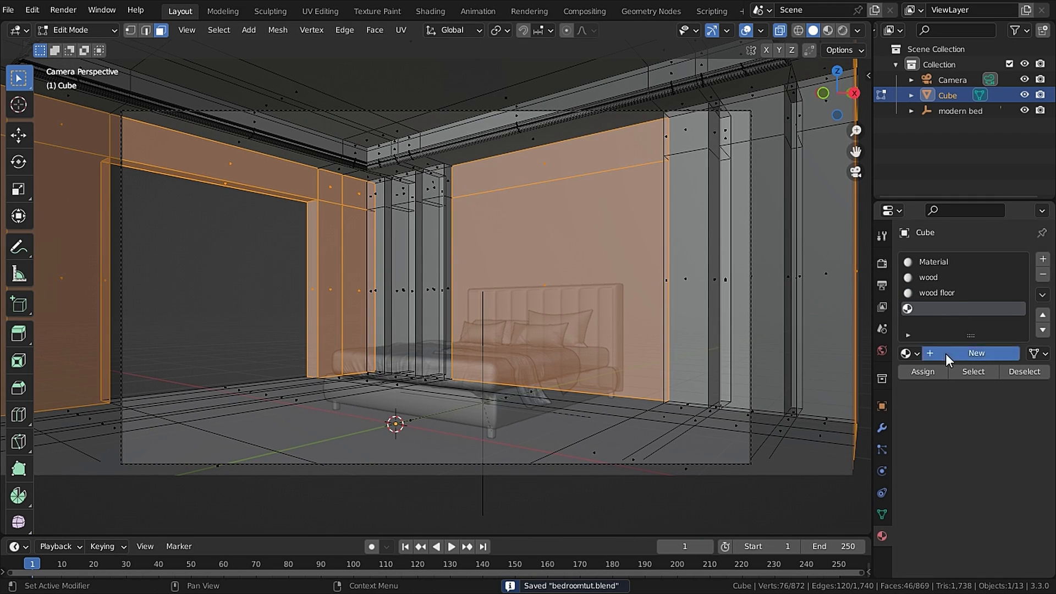
pyautogui.click(975, 353)
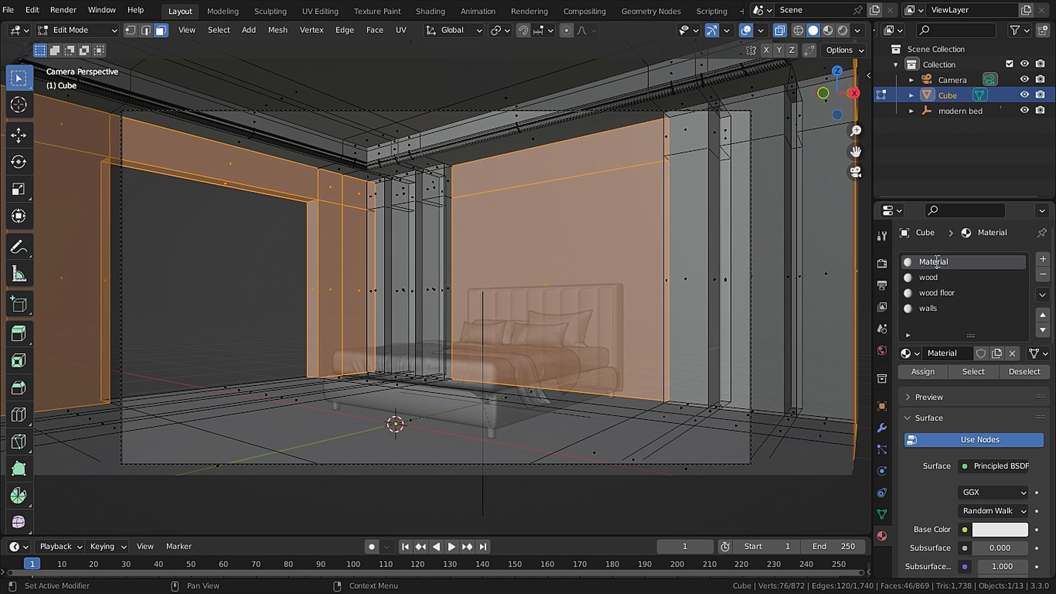
pyautogui.click(430, 11)
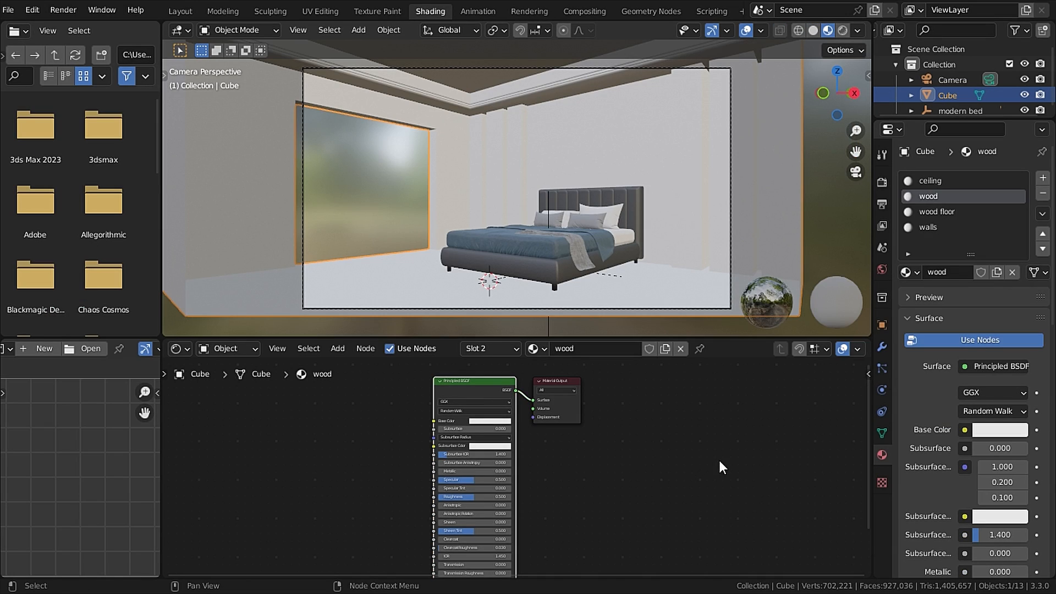
pyautogui.click(949, 211)
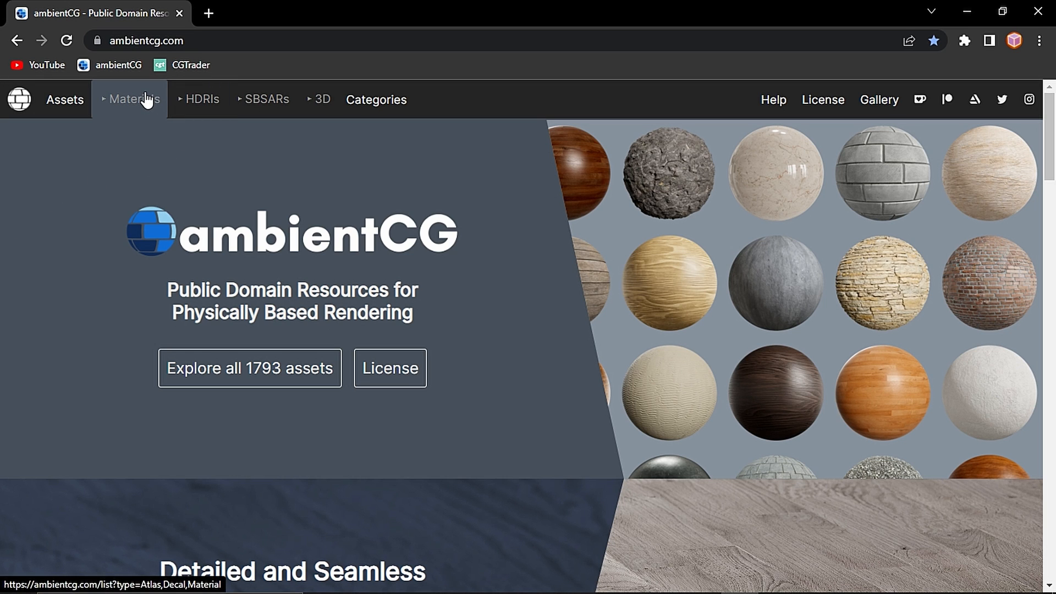
# Step: Search the ambientCG materials catalogue for 'wood floor'
pyautogui.click(134, 99)
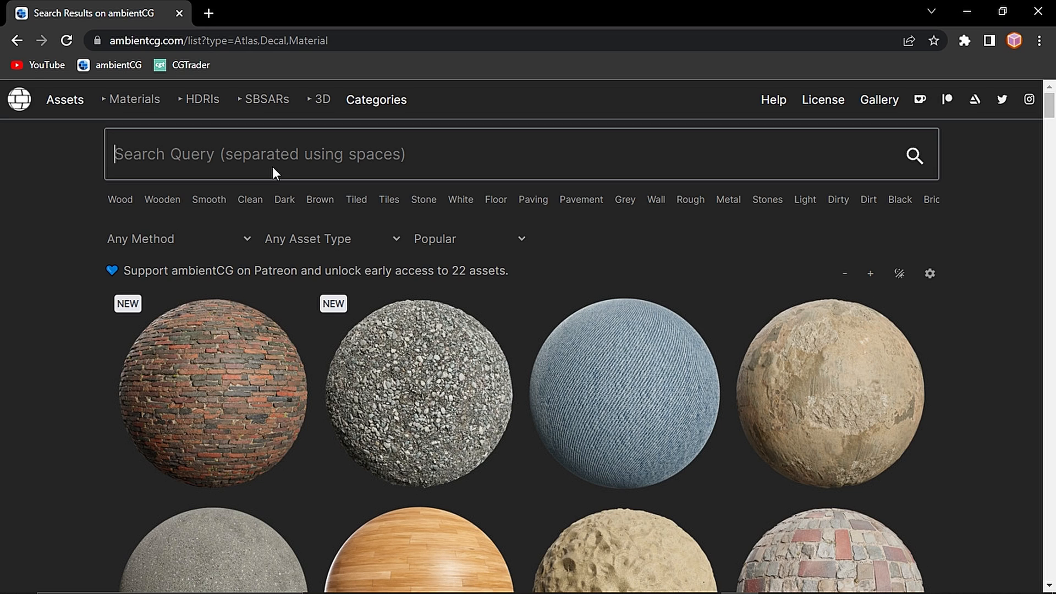
pyautogui.write('wood floor')
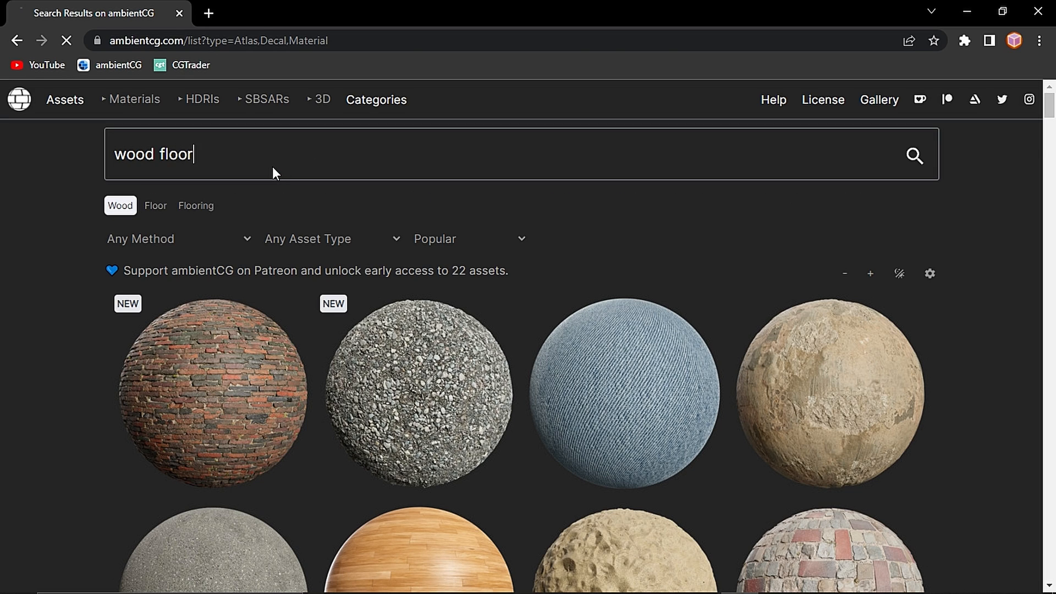
pyautogui.click(417, 545)
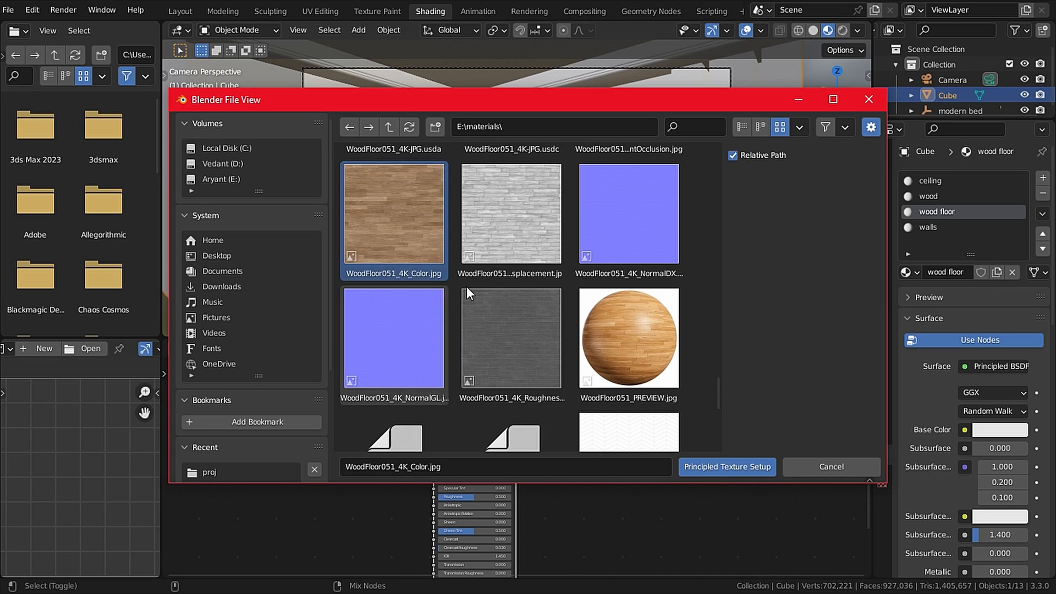
# Step: Build a Principled Texture Setup from the WoodFloor051 color, displacement, normal and roughness maps
pyautogui.click(510, 212)
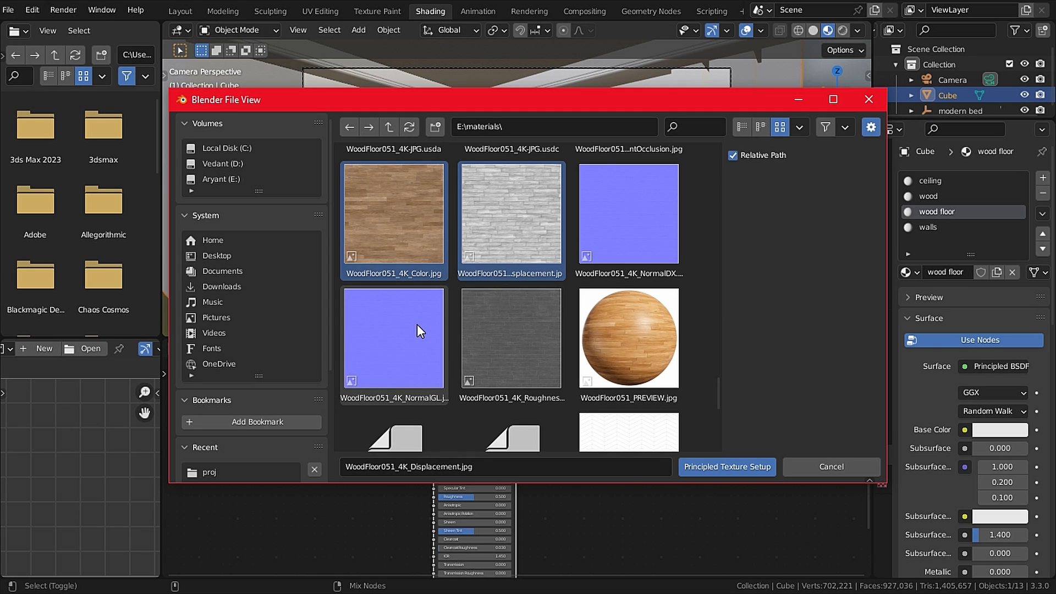
pyautogui.scroll(-3)
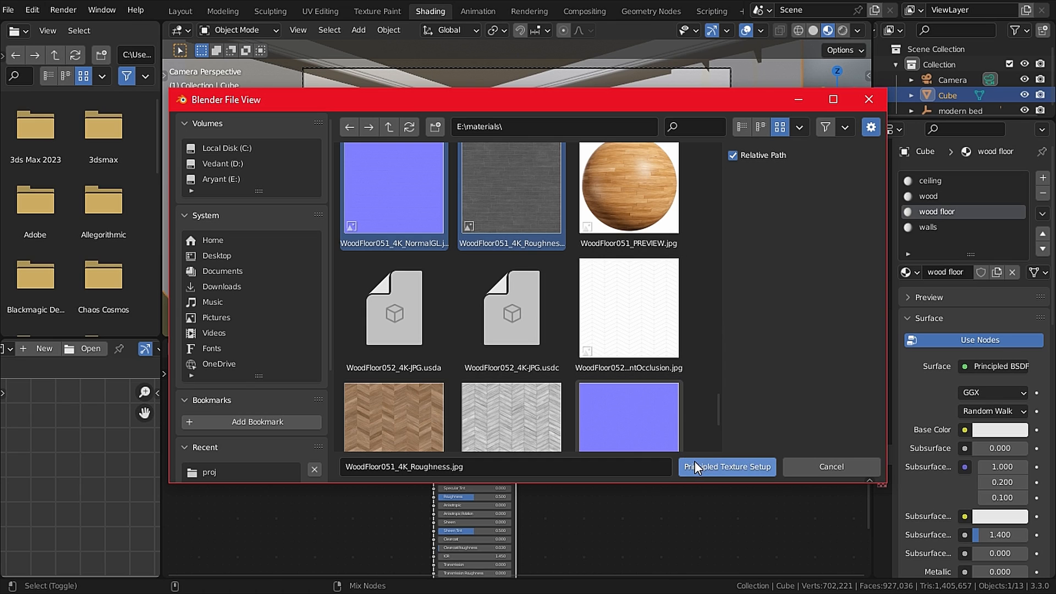
pyautogui.click(726, 466)
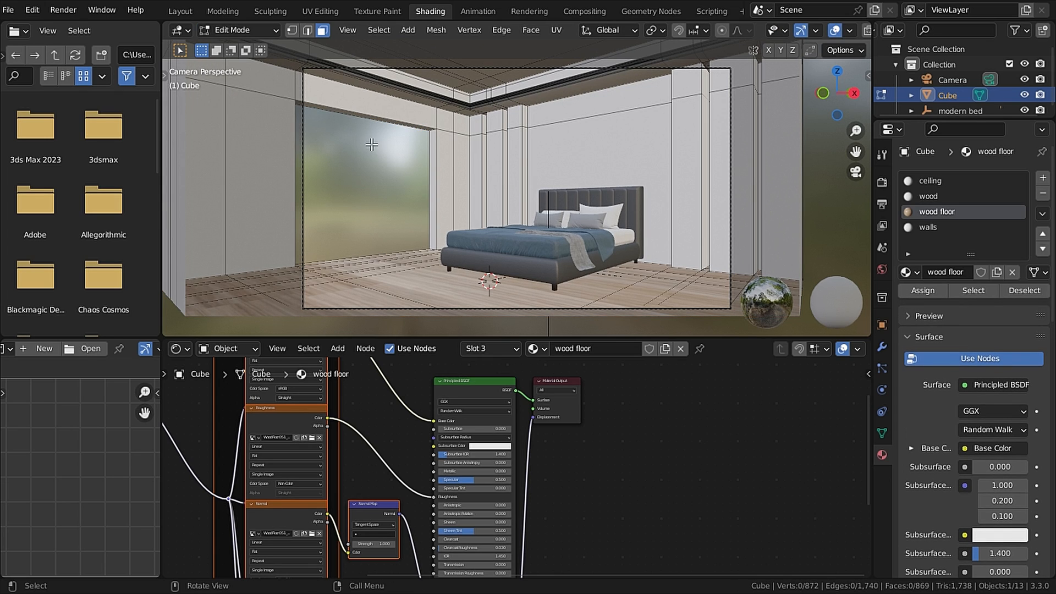
# Step: Smart UV Project the whole room mesh so the wood floor maps cleanly
pyautogui.click(555, 29)
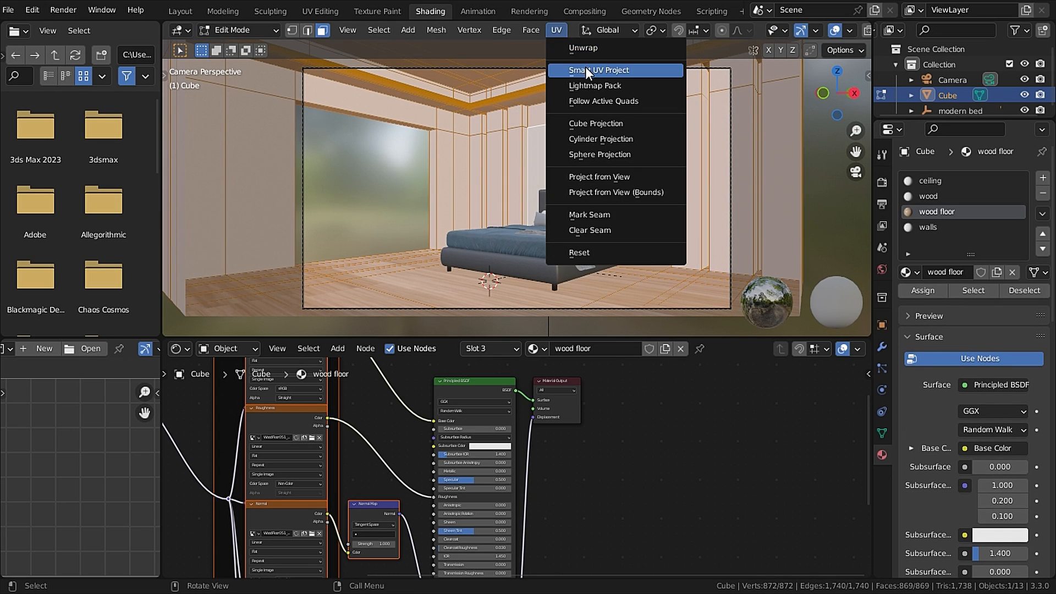
pyautogui.click(595, 70)
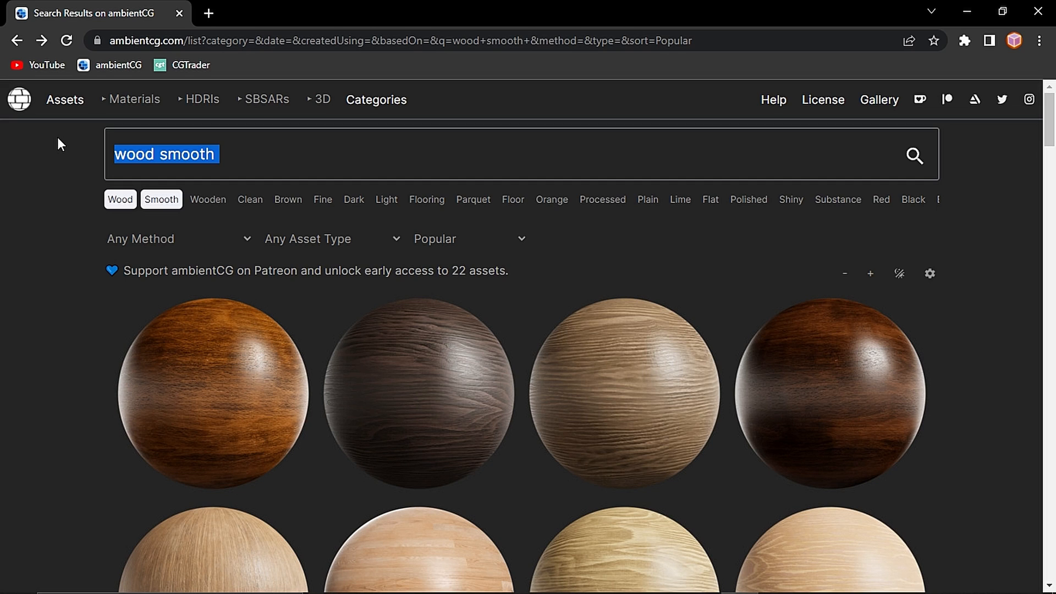
# Step: Search ambientCG for plaster and pick the first plaster material (Plaster002)
pyautogui.write('plaster')
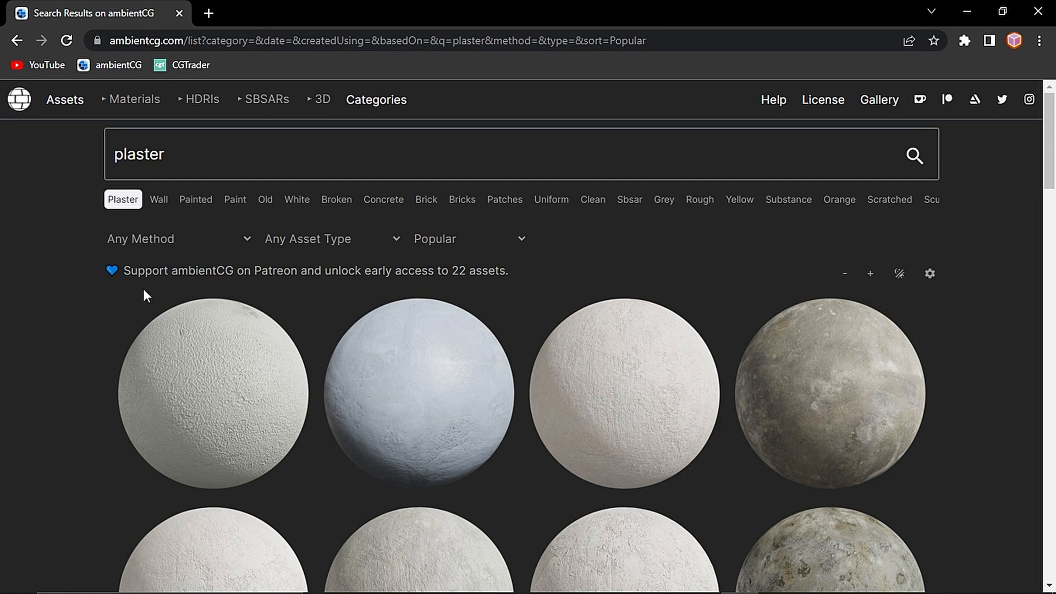
pyautogui.click(212, 395)
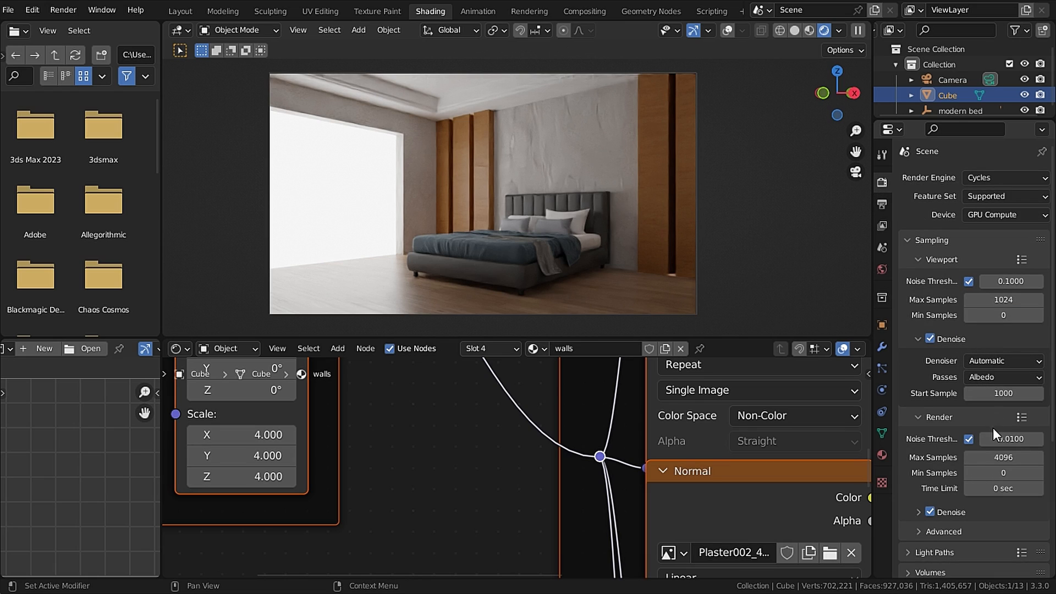
# Step: Adjust the Cycles final render noise threshold for the GPU render
pyautogui.doubleClick(1009, 280)
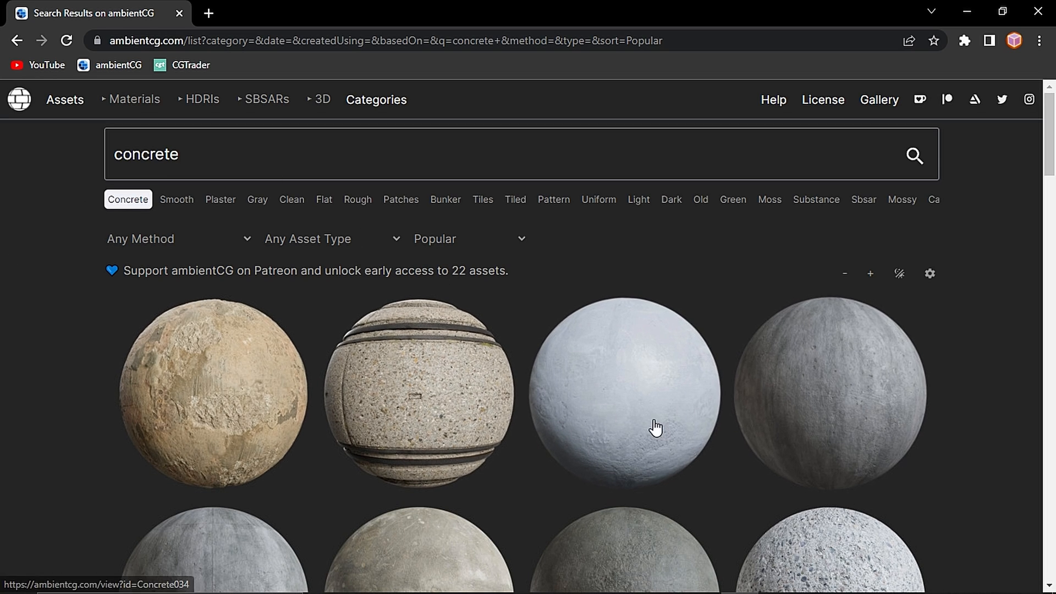
pyautogui.moveTo(656, 426)
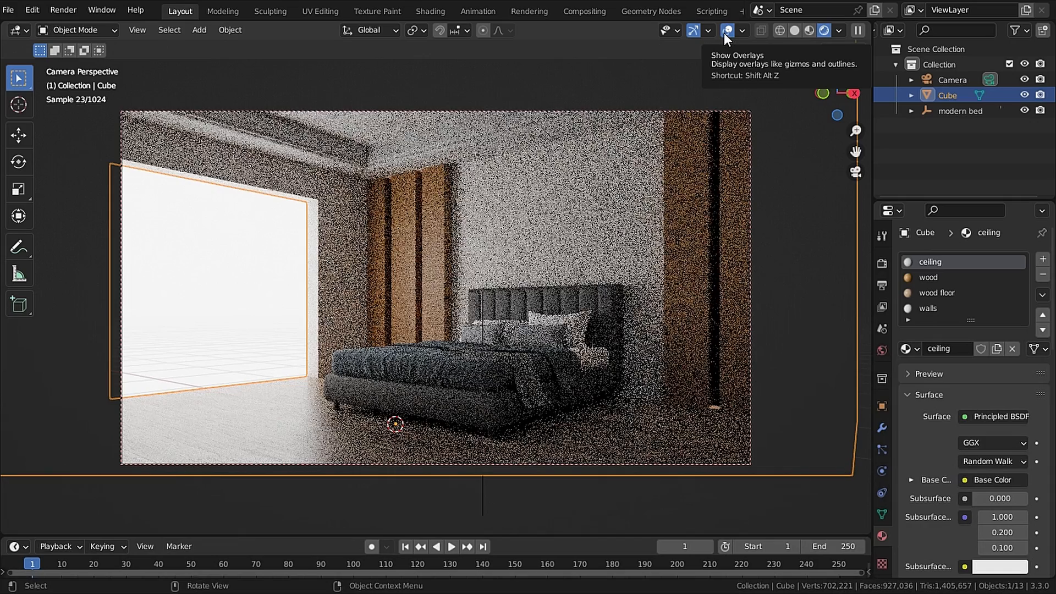
# Step: Hide overlays and add a mesh plane as the ground outside the window opening
pyautogui.click(727, 31)
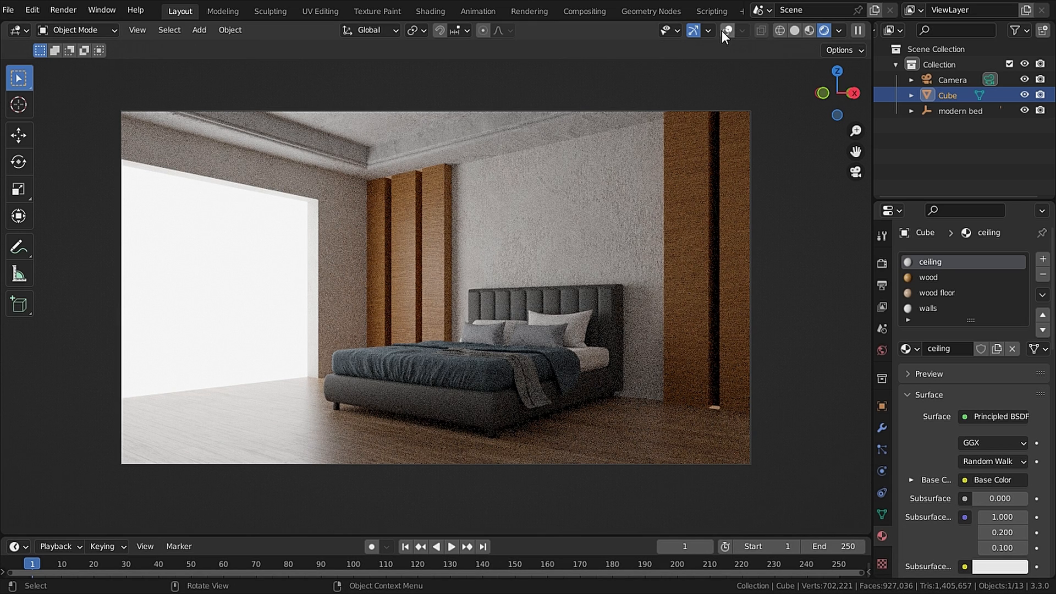
pyautogui.click(199, 30)
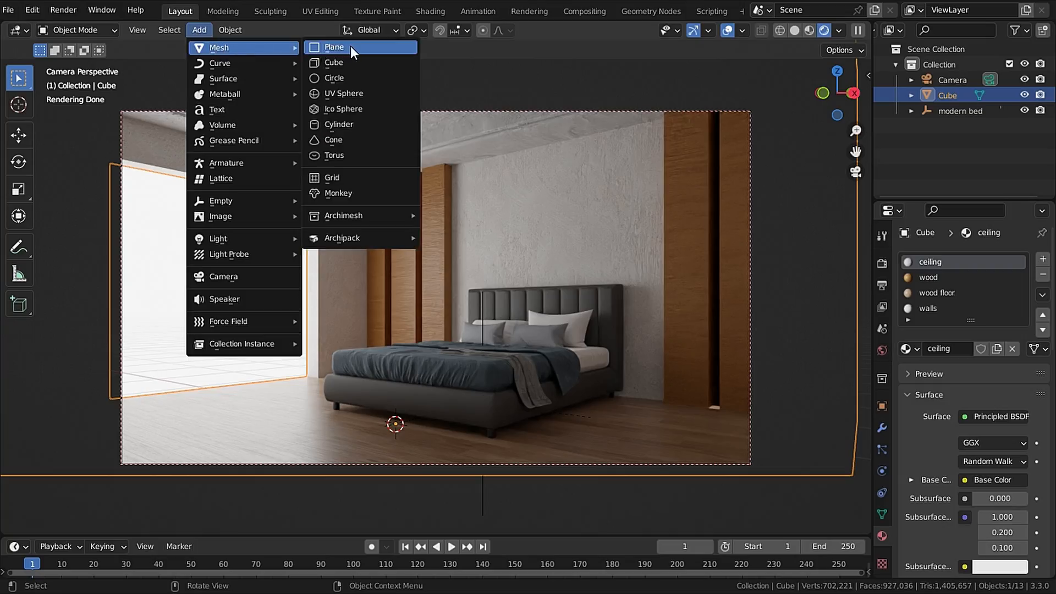
pyautogui.click(334, 47)
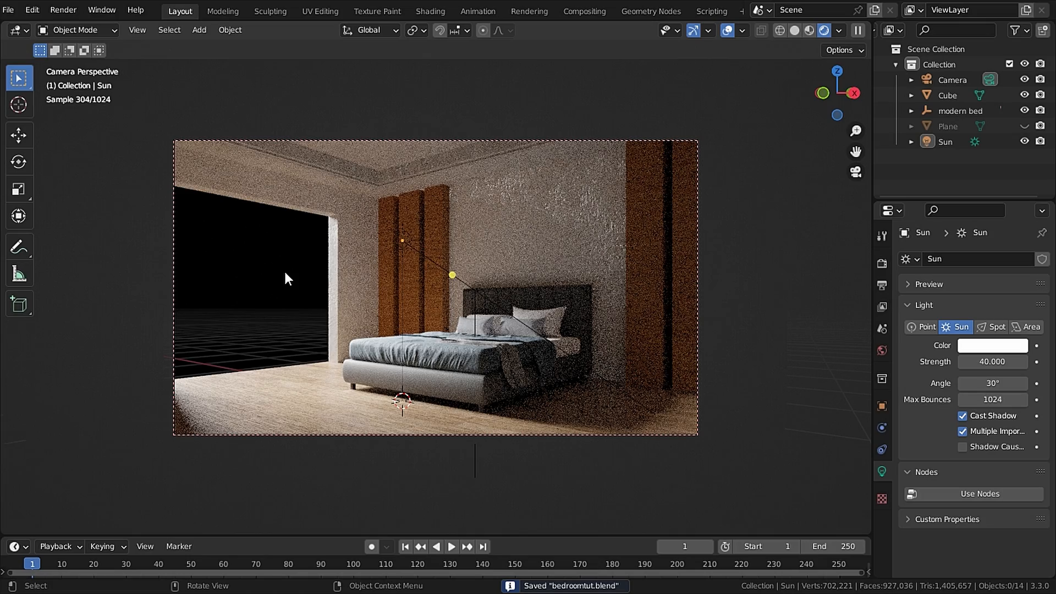
pyautogui.moveTo(631, 295)
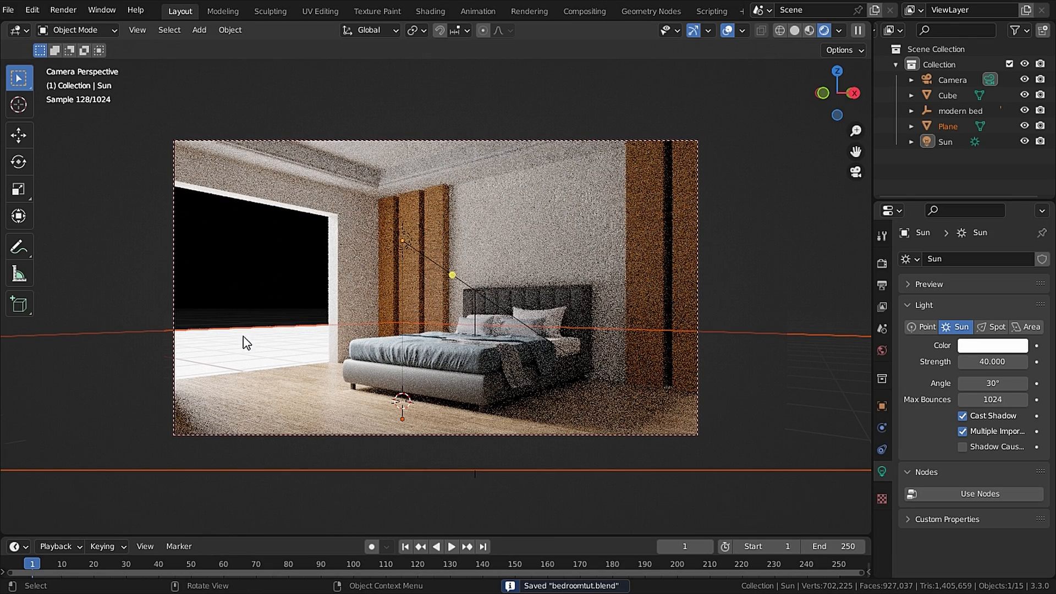
pyautogui.moveTo(402, 187)
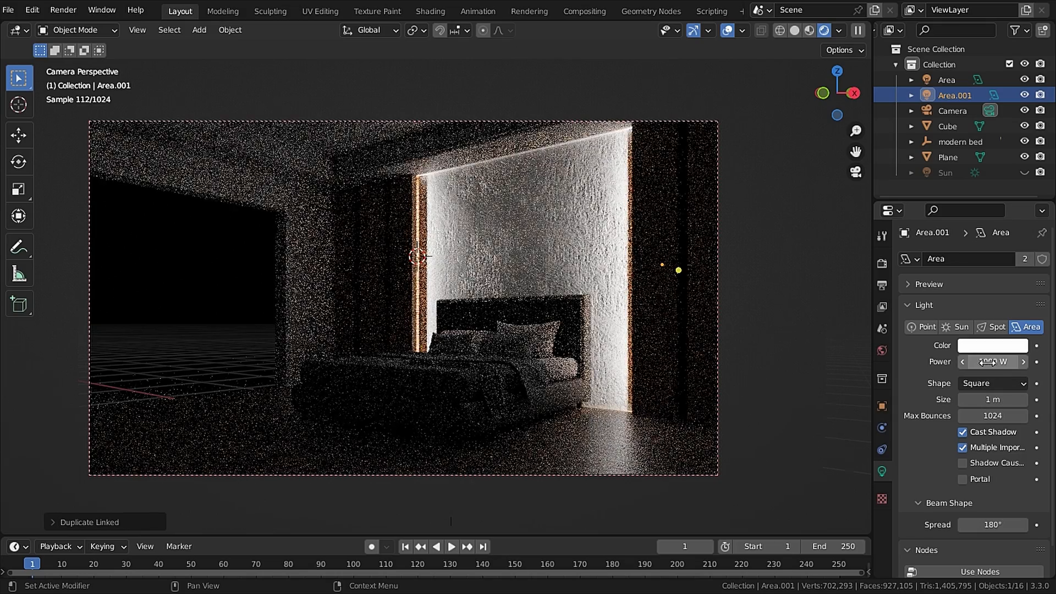
# Step: Set the power of the linked area lights behind the wall panels
pyautogui.click(991, 344)
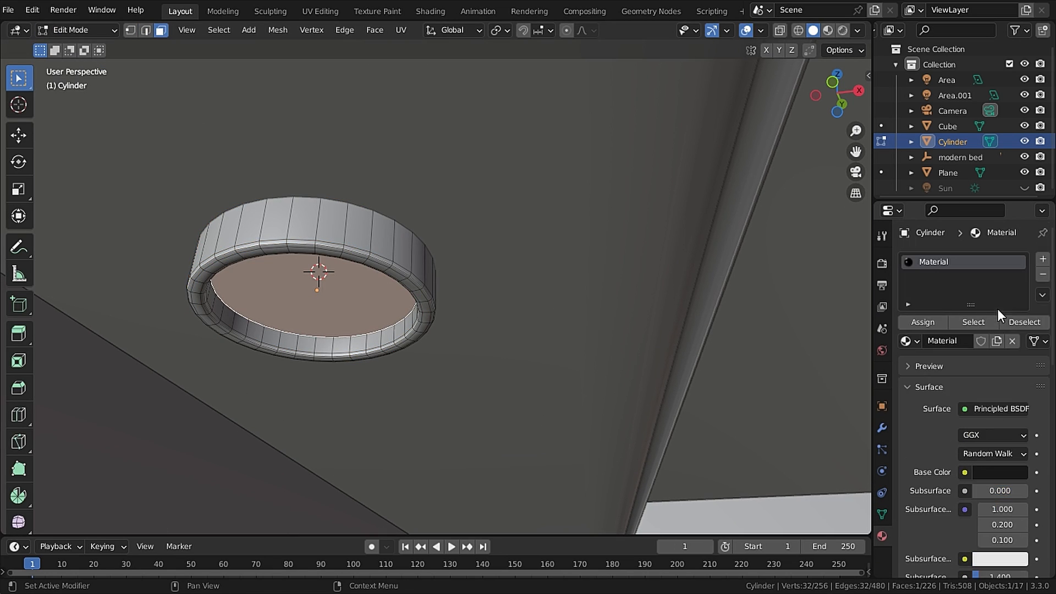
# Step: Give the ring light's Array modifier Count 2 with Relative Offset Y 1.5
pyautogui.scroll(-3)
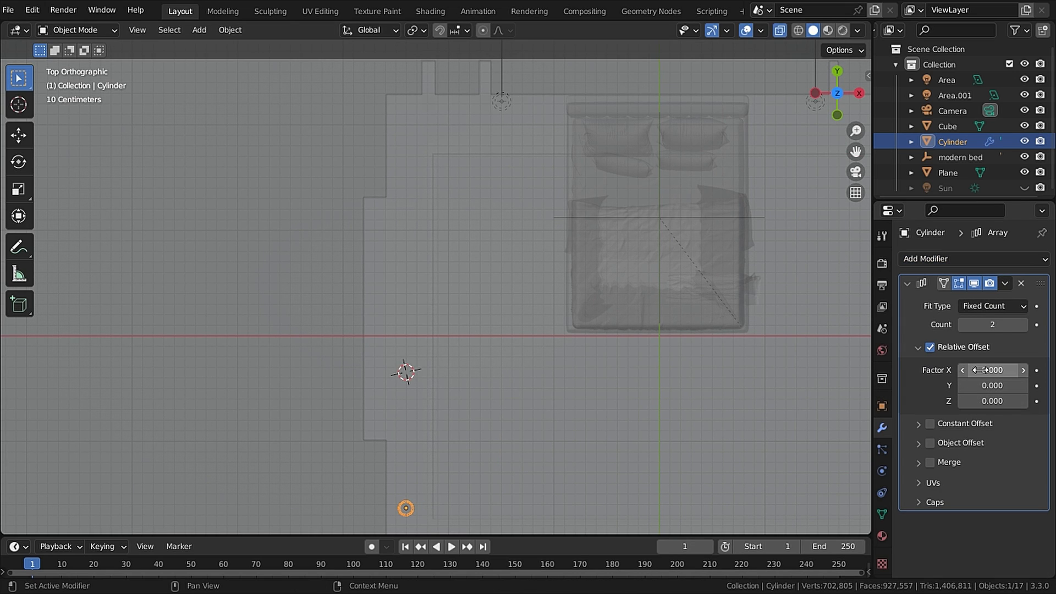
pyautogui.write('1.500')
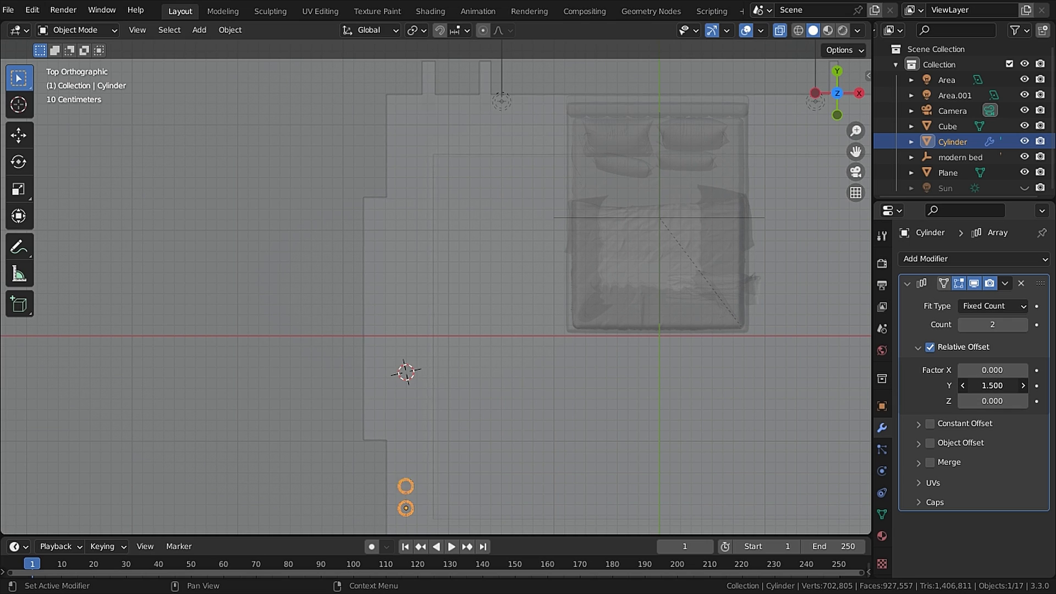
pyautogui.click(1022, 324)
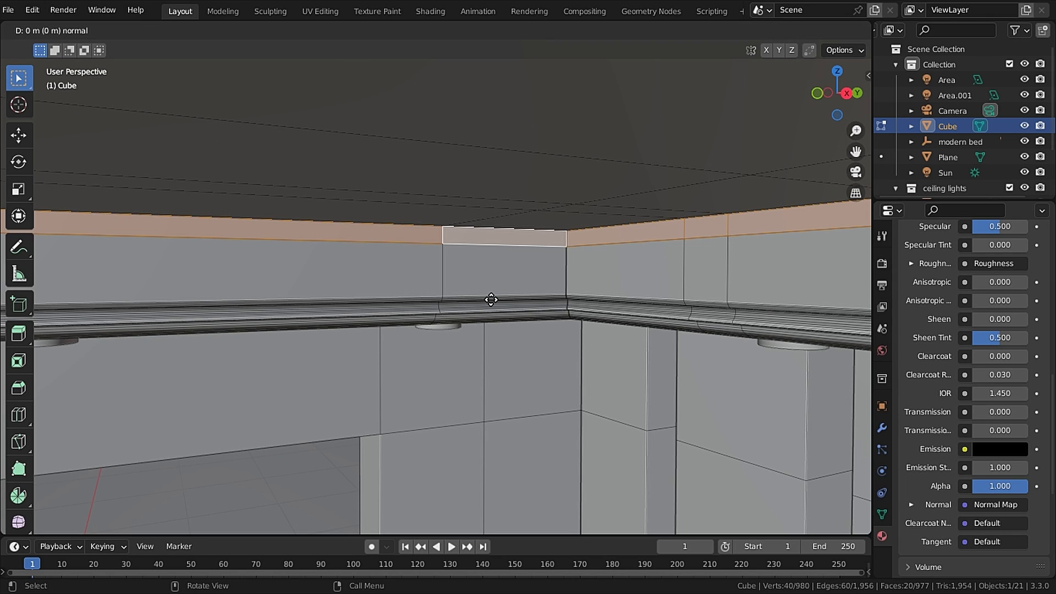
# Step: Push the ceiling cove strip along its normal and add area light Area.002 there
pyautogui.press('Tab')
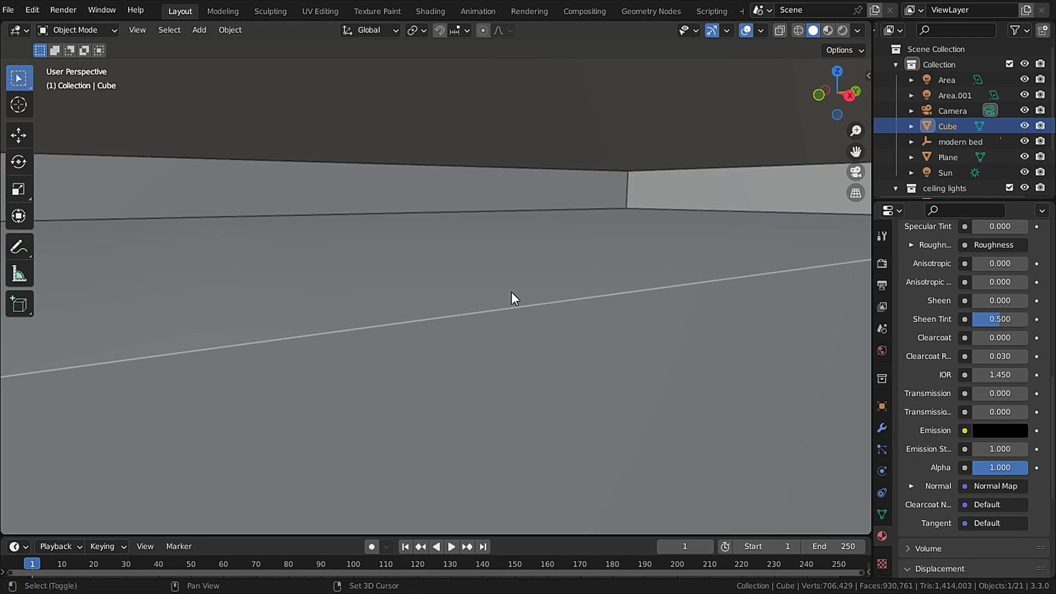
pyautogui.click(199, 30)
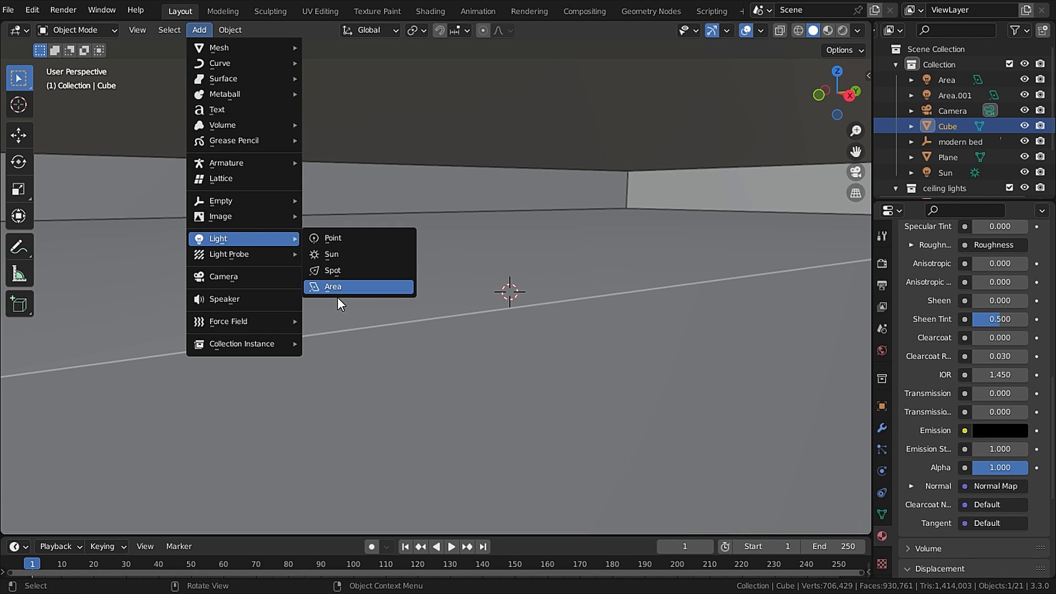
pyautogui.click(332, 285)
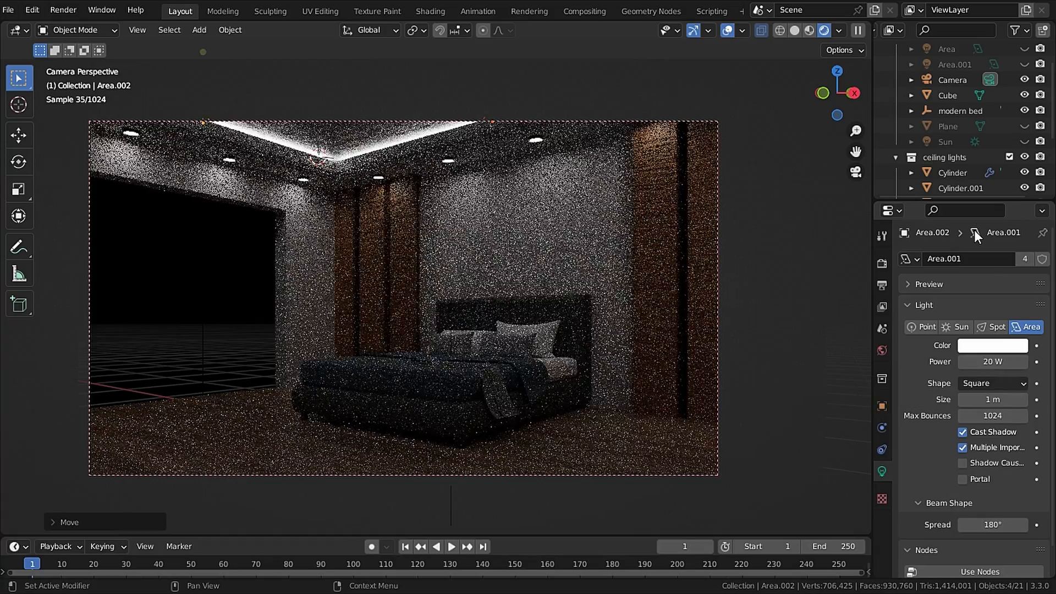
pyautogui.click(991, 344)
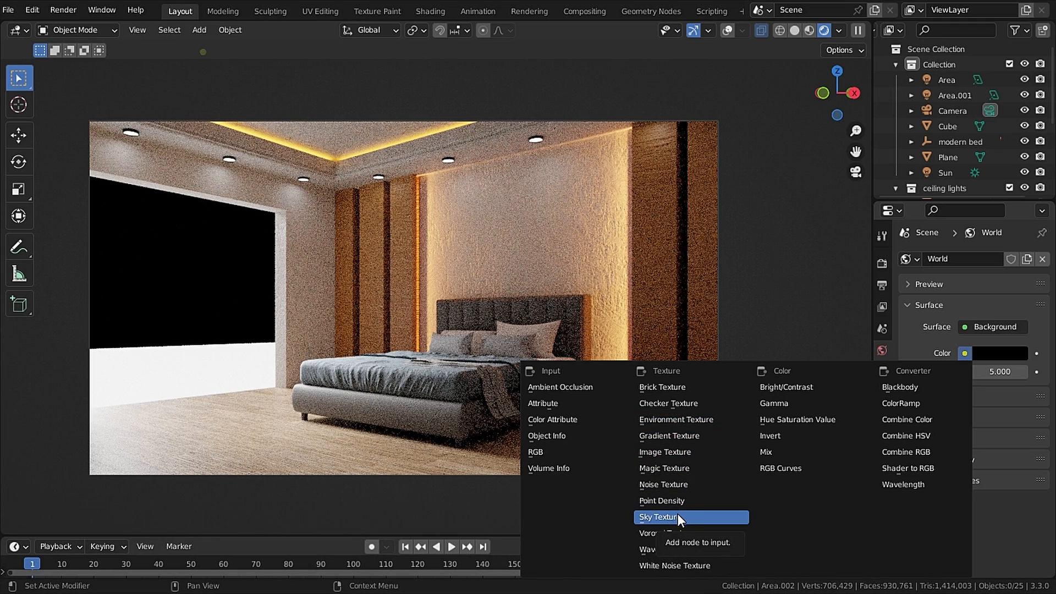
# Step: Set the world to a Nishita sky with sun intensity 0, rotation 69.5° and air 1
pyautogui.click(658, 516)
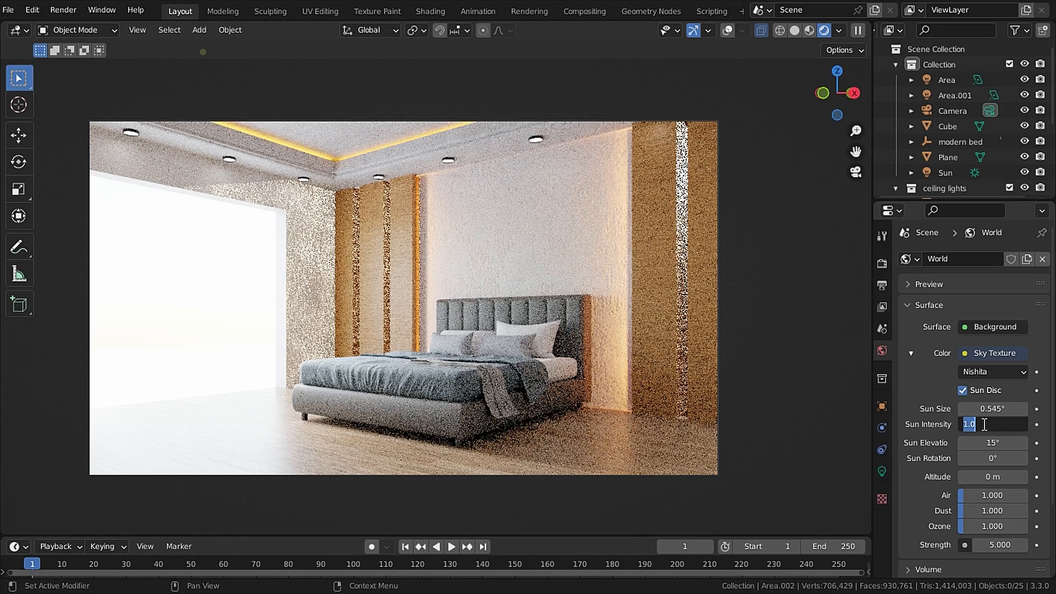
pyautogui.write('0.000')
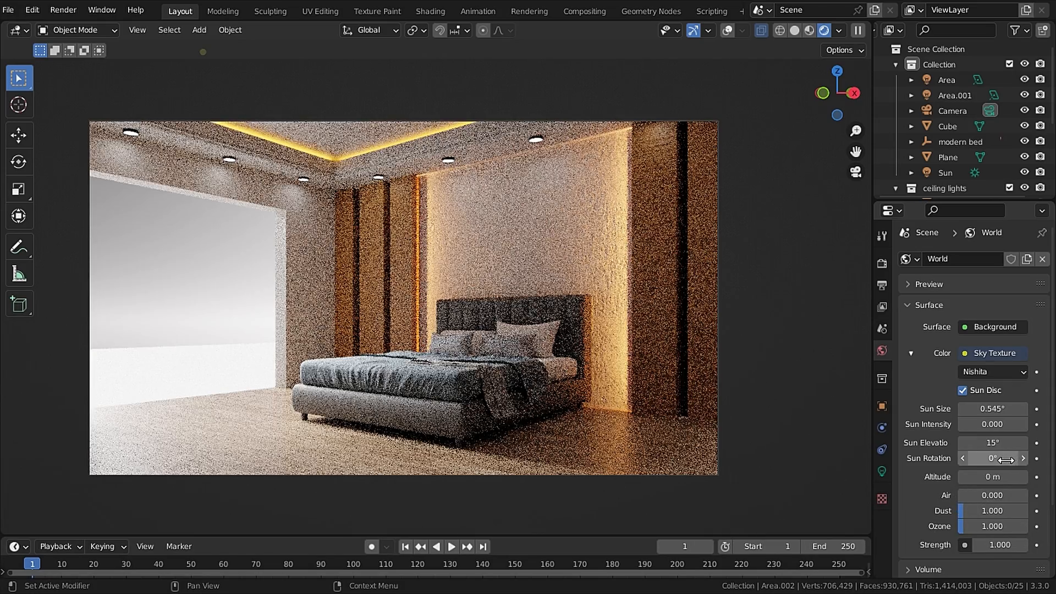
pyautogui.moveTo(991, 458); pyautogui.dragTo(1013, 458)
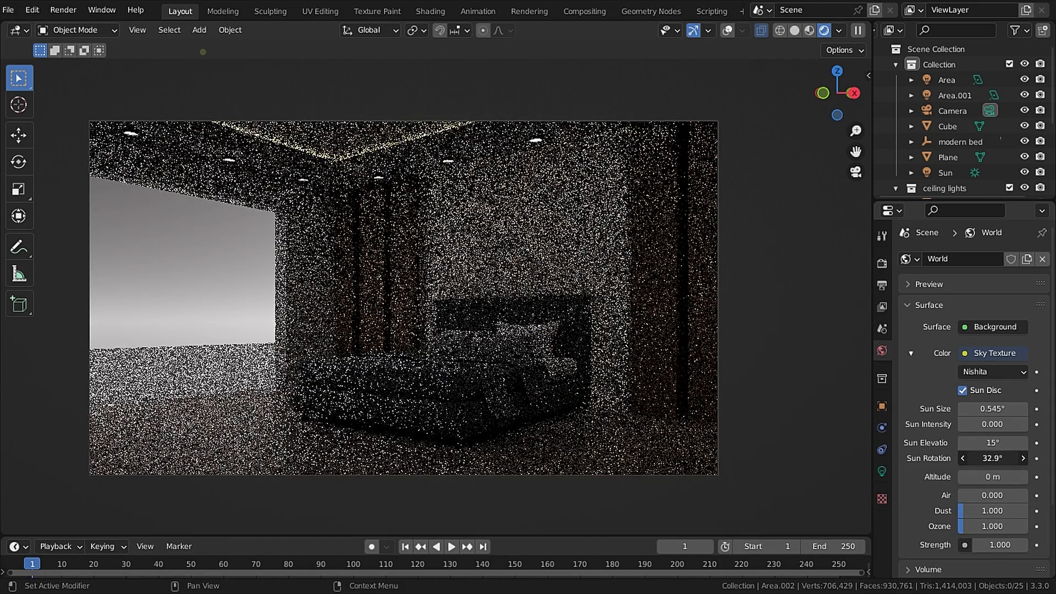
pyautogui.click(1041, 457)
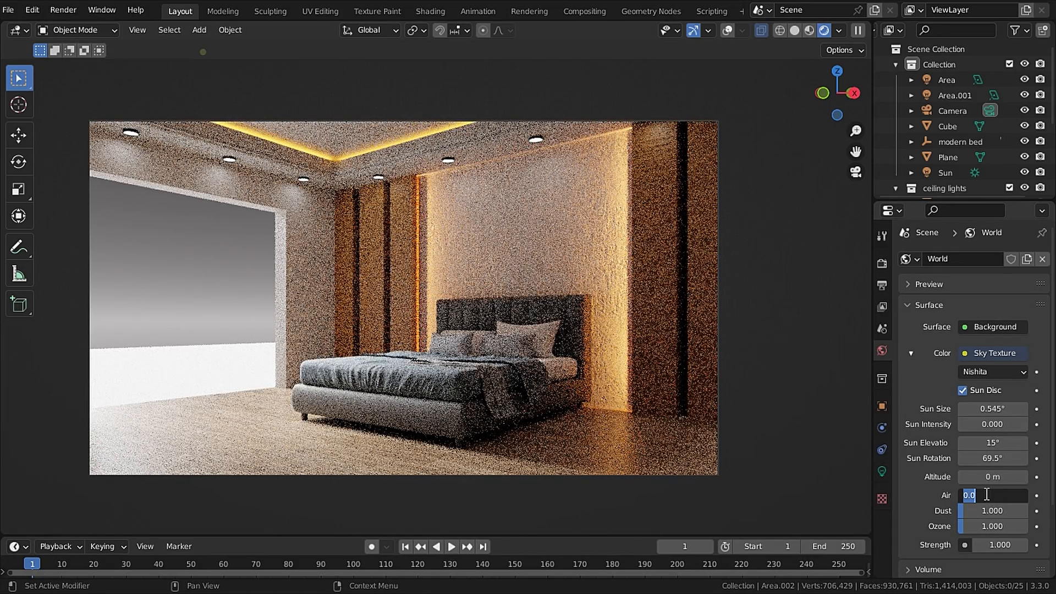
pyautogui.write('1')
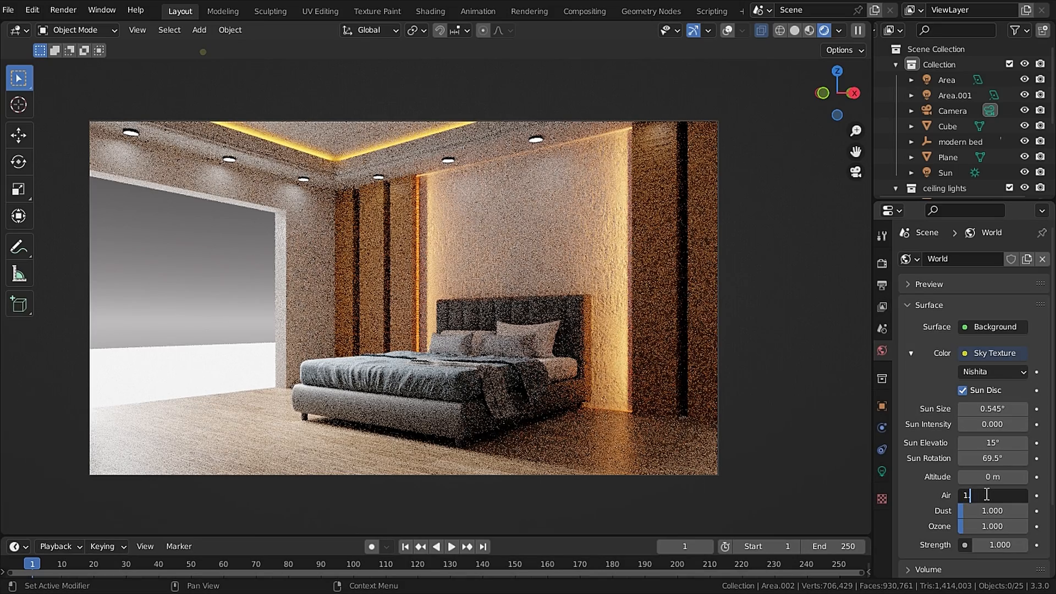
pyautogui.click(199, 30)
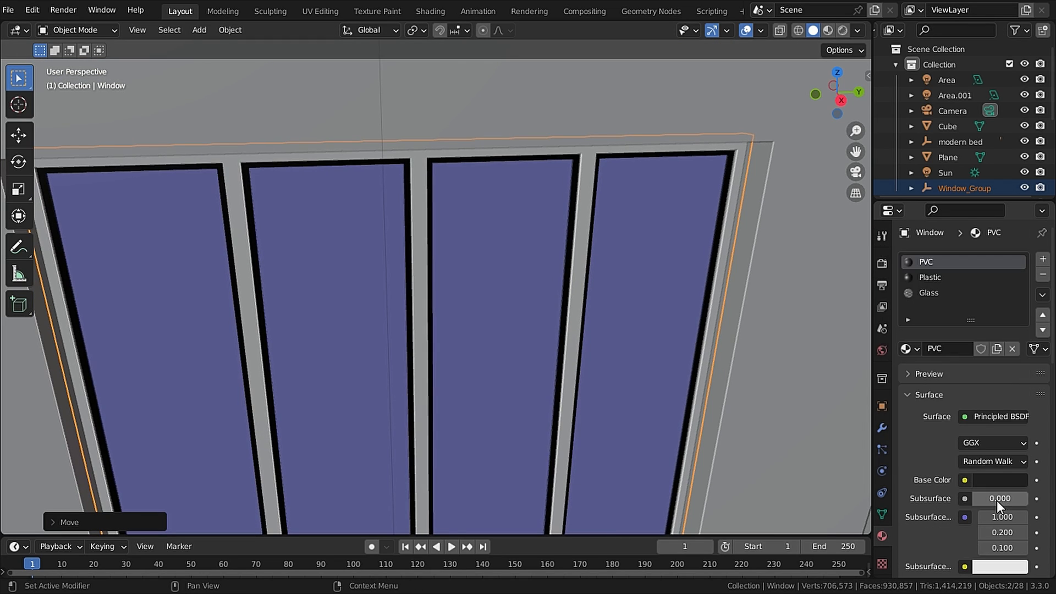
# Step: Scroll the window group's material slots to check its PVC material
pyautogui.scroll(-3)
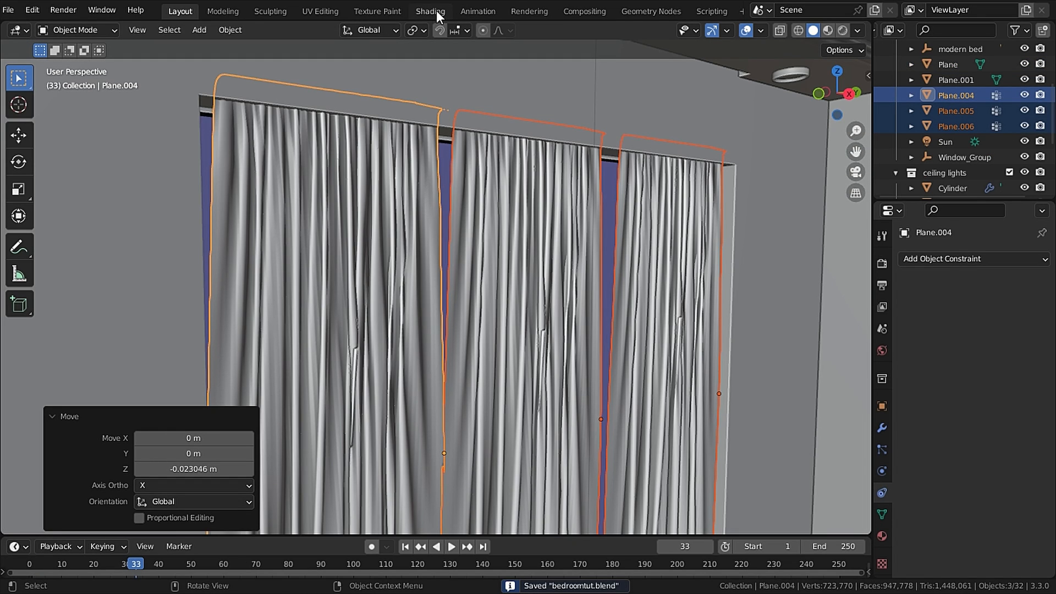
# Step: Build the 'curt' curtain material in the Shading workspace, adding a color node
pyautogui.click(429, 11)
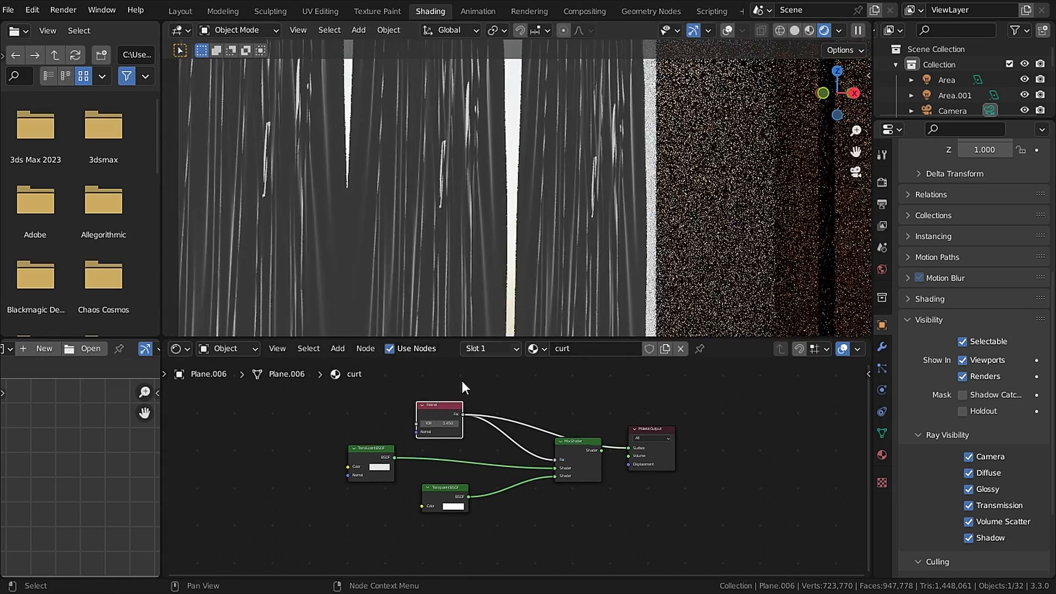
pyautogui.write('color')
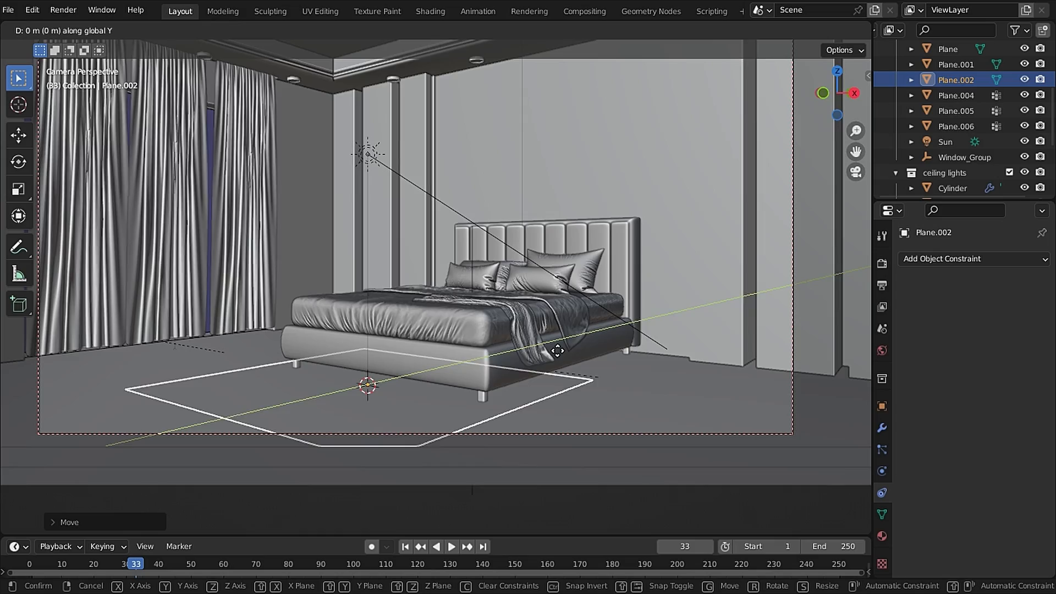
# Step: Place the carpet plane under the bed and set its bump strength to 0.481
pyautogui.click(429, 11)
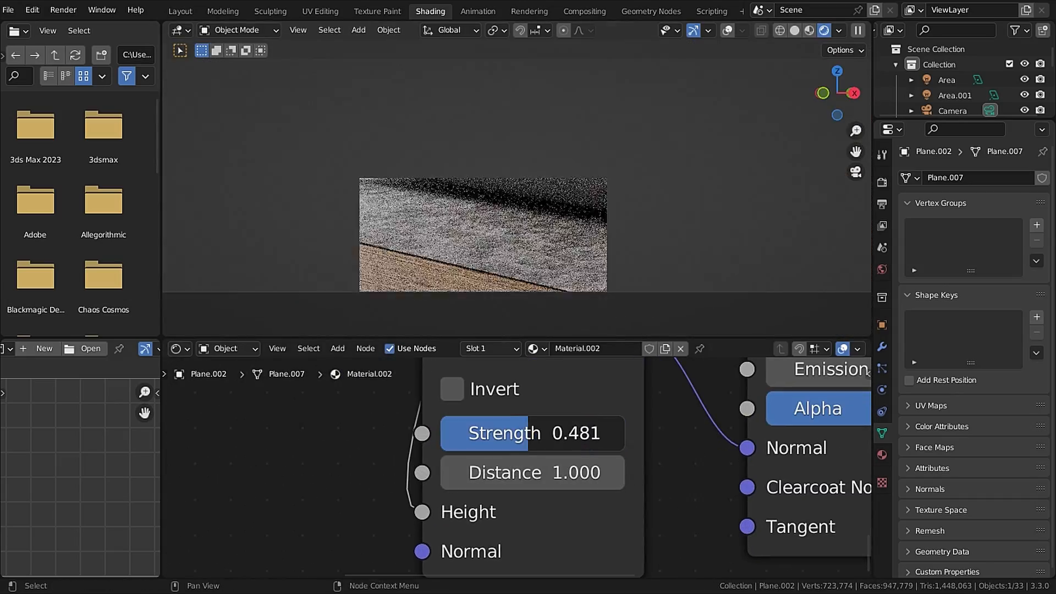
pyautogui.click(179, 11)
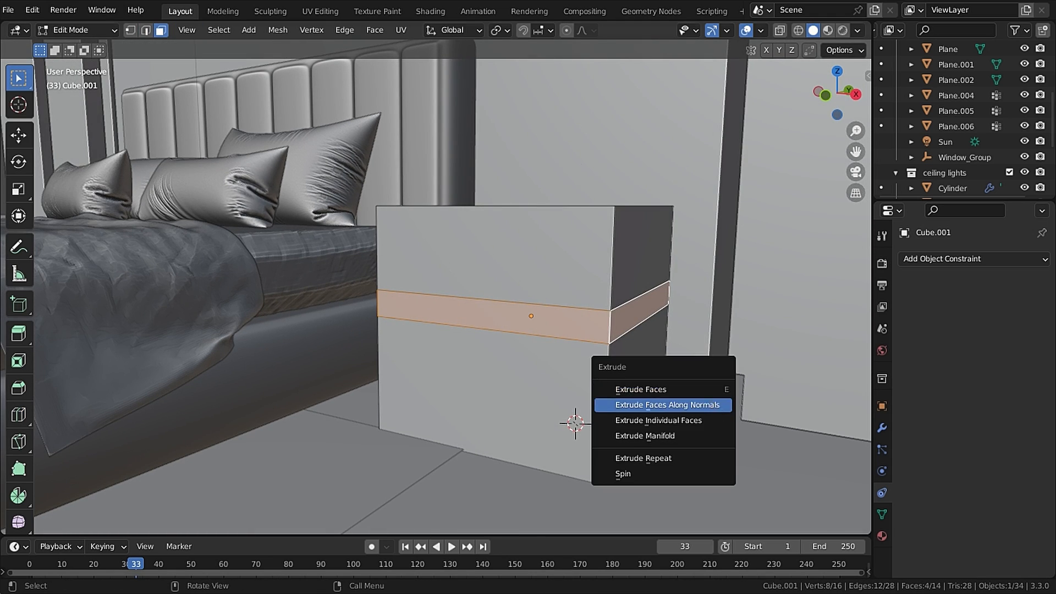
# Step: Recess the cabinet's middle band along normals and bevel its edges by 0.01 m
pyautogui.click(663, 405)
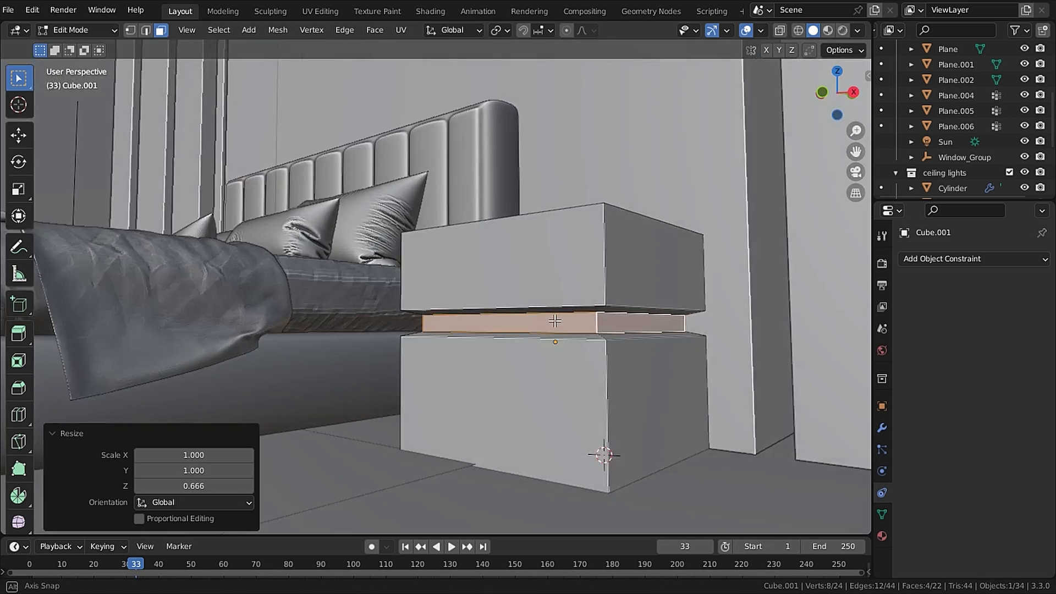
pyautogui.click(970, 259)
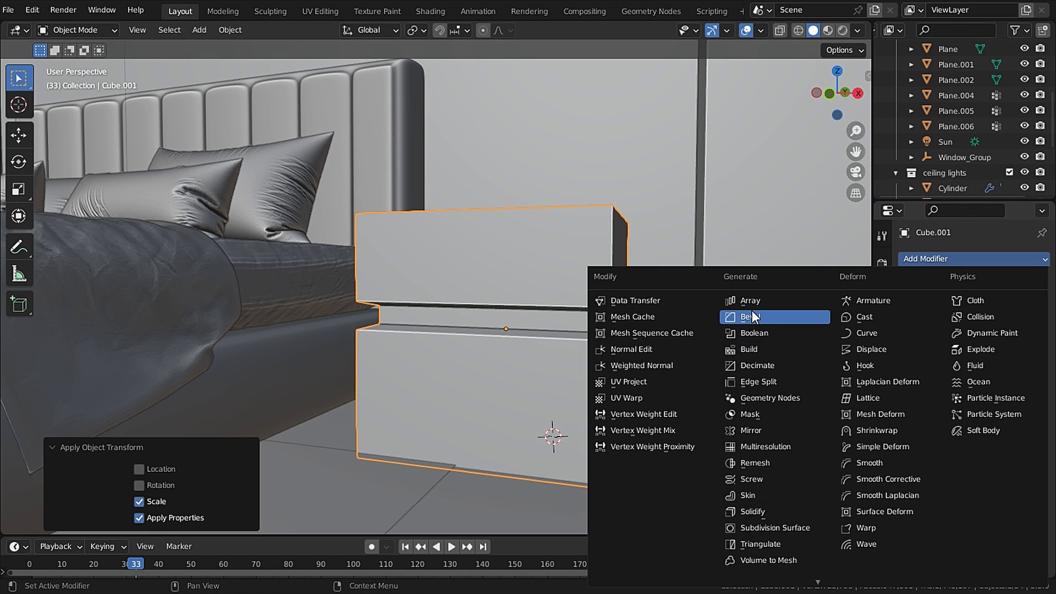
pyautogui.click(748, 317)
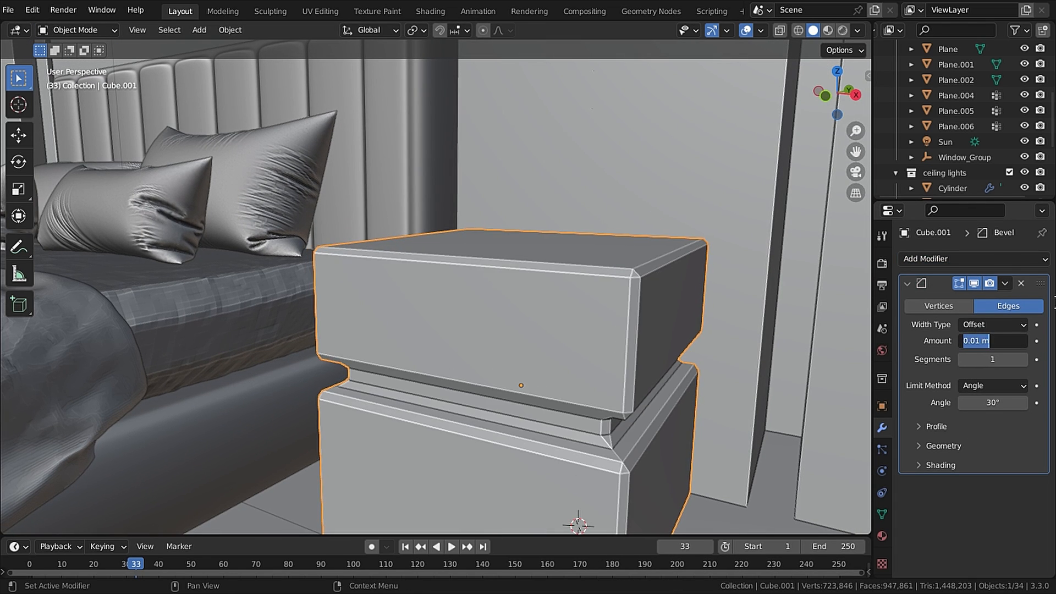
pyautogui.click(822, 29)
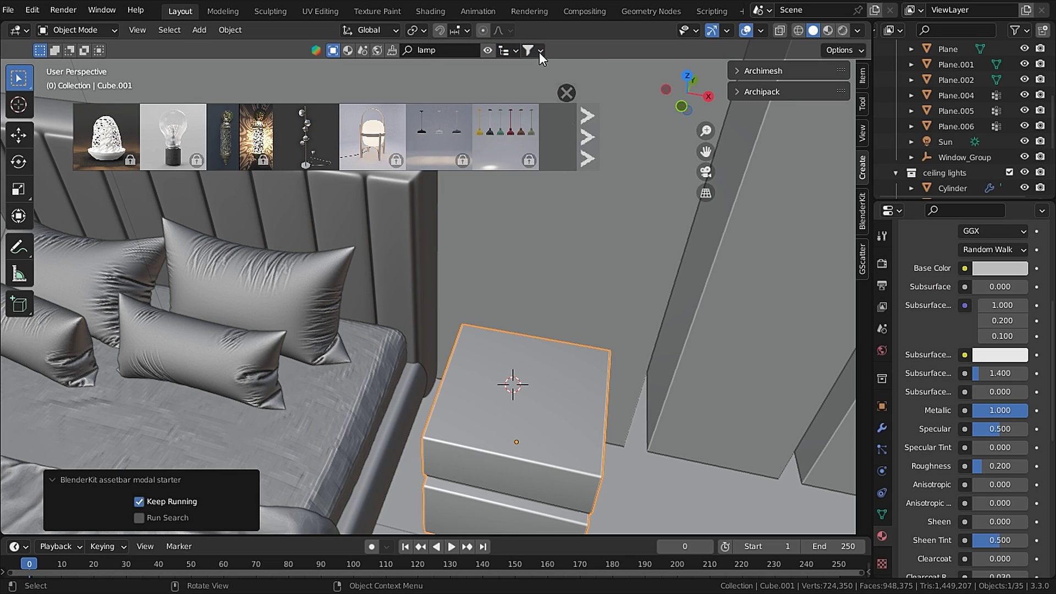
# Step: Search BlenderKit for 'table lamp' and 'sleepers' and drag the assets into the room
pyautogui.click(530, 49)
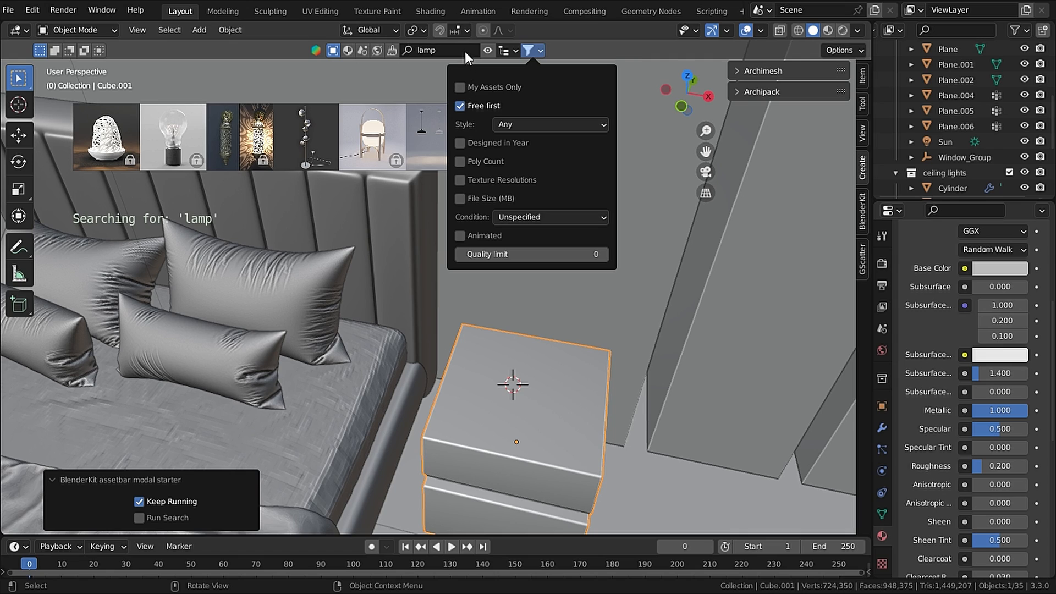
pyautogui.click(441, 50)
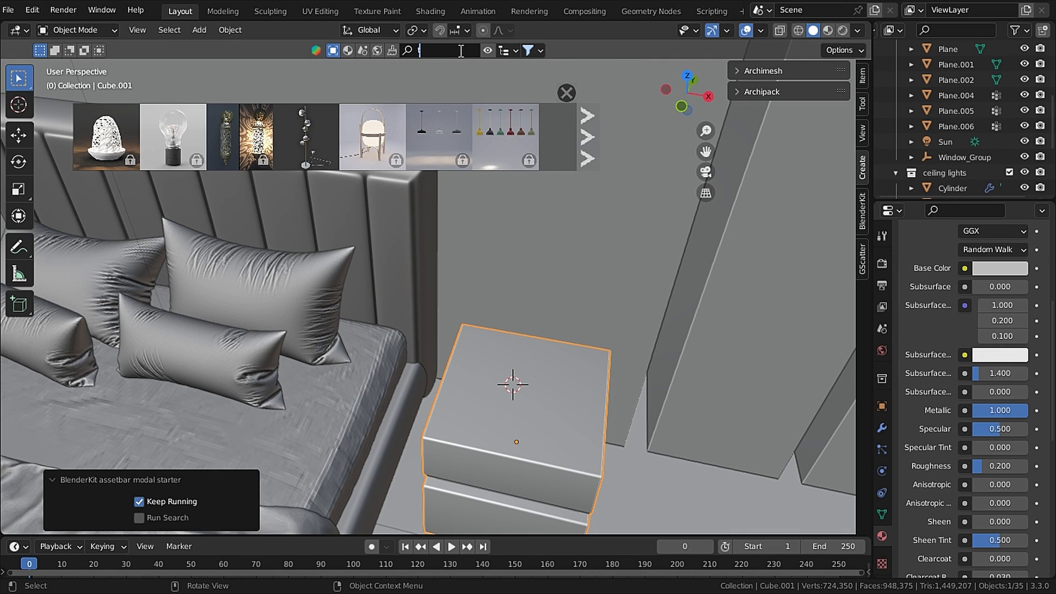
pyautogui.write('table lamp')
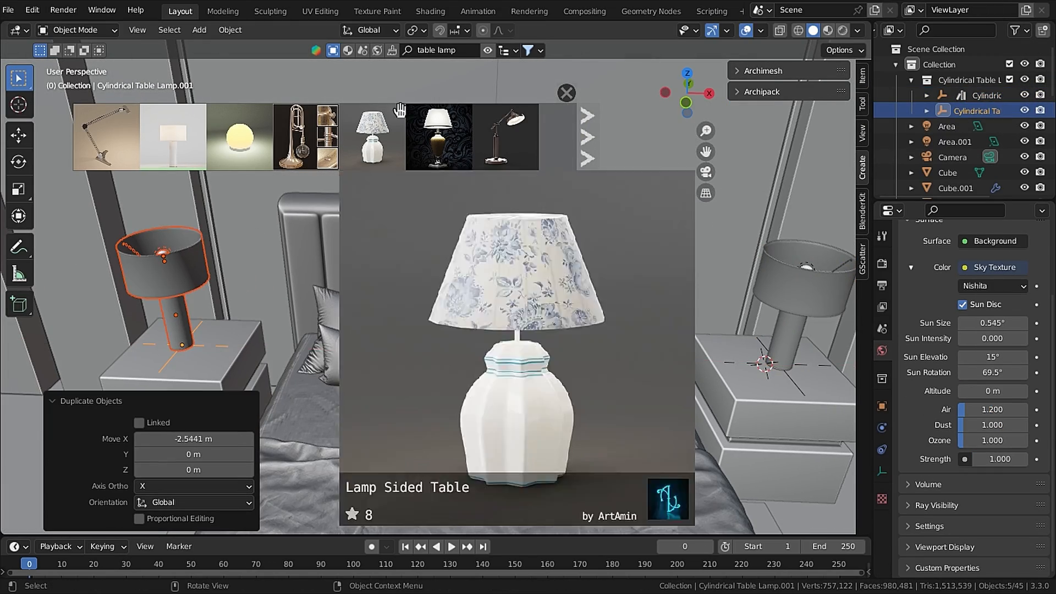
pyautogui.write('sleepers')
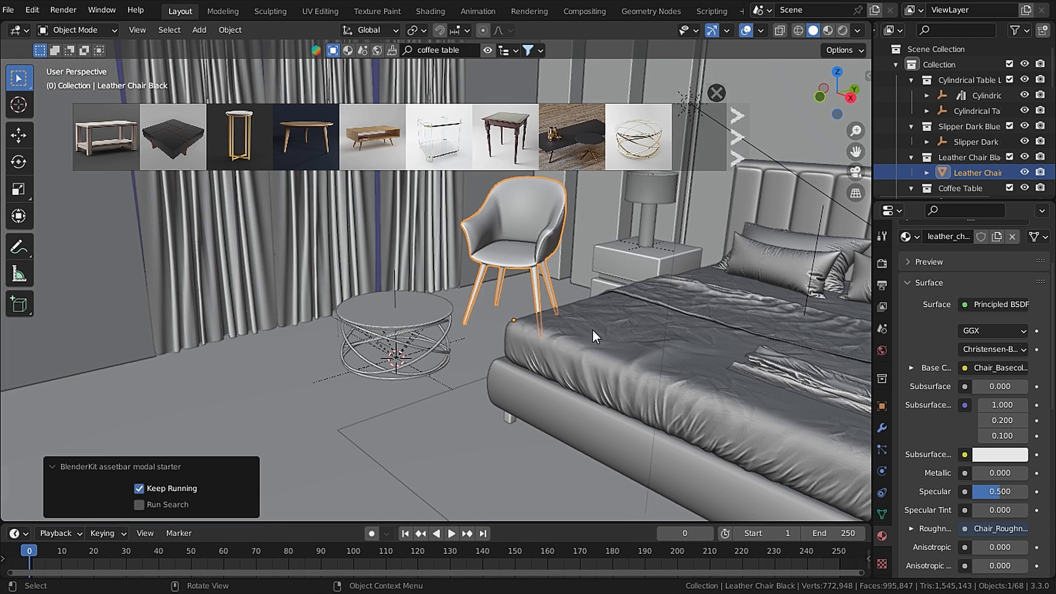
pyautogui.click(638, 136)
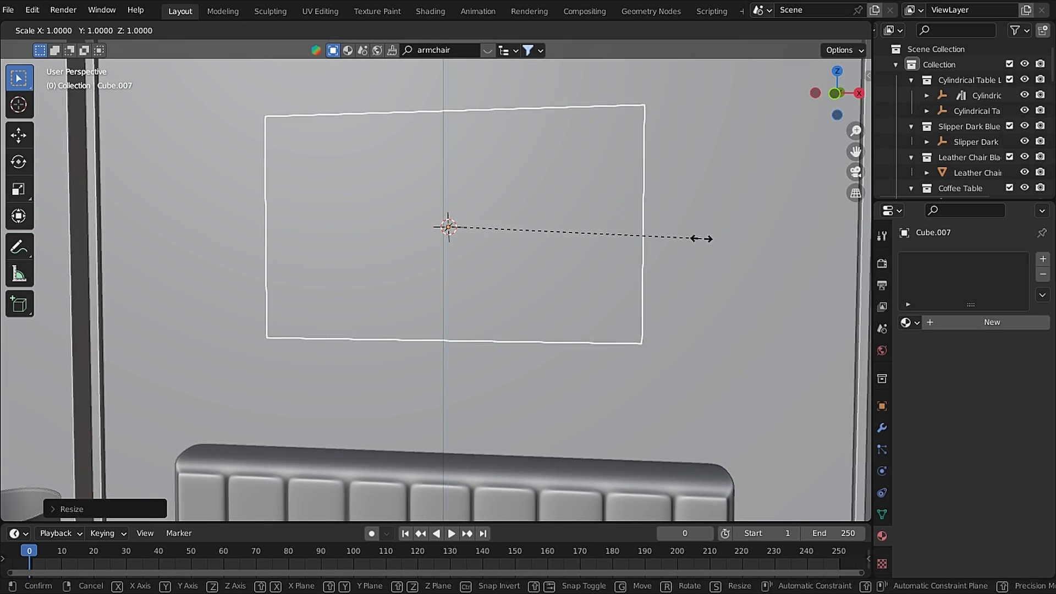
# Step: Size the wall artwork plane and set its texture mapping scale to 3
pyautogui.click(430, 11)
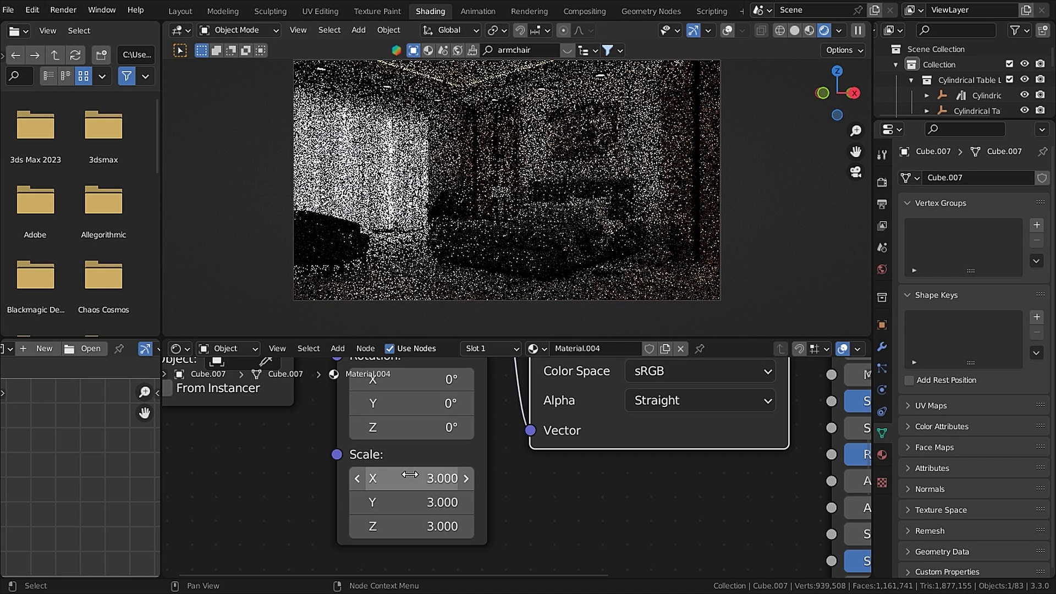
pyautogui.click(179, 11)
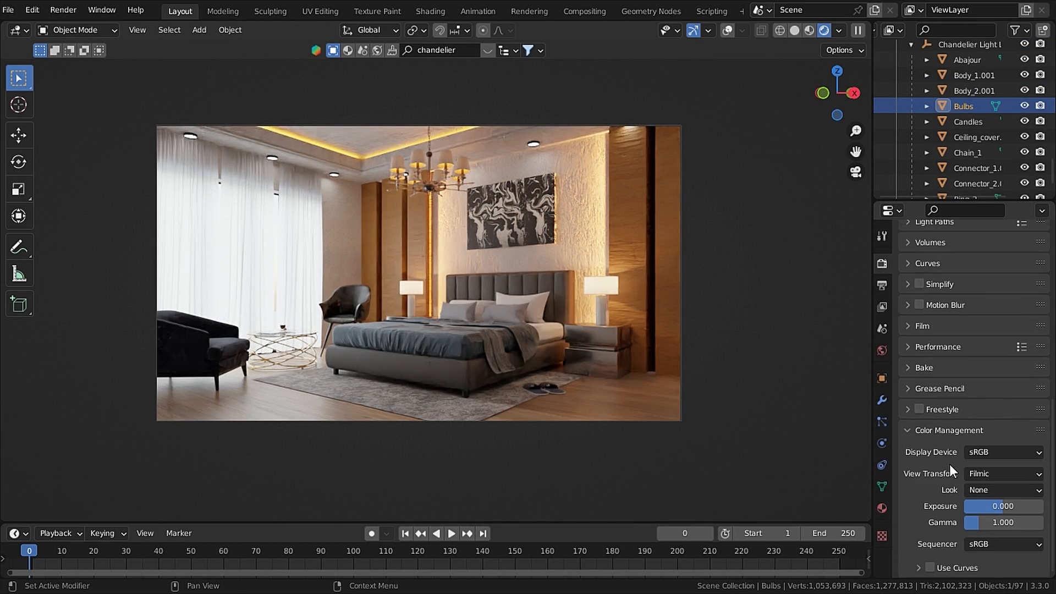
# Step: Set the Color Management look to High Contrast
pyautogui.click(1003, 489)
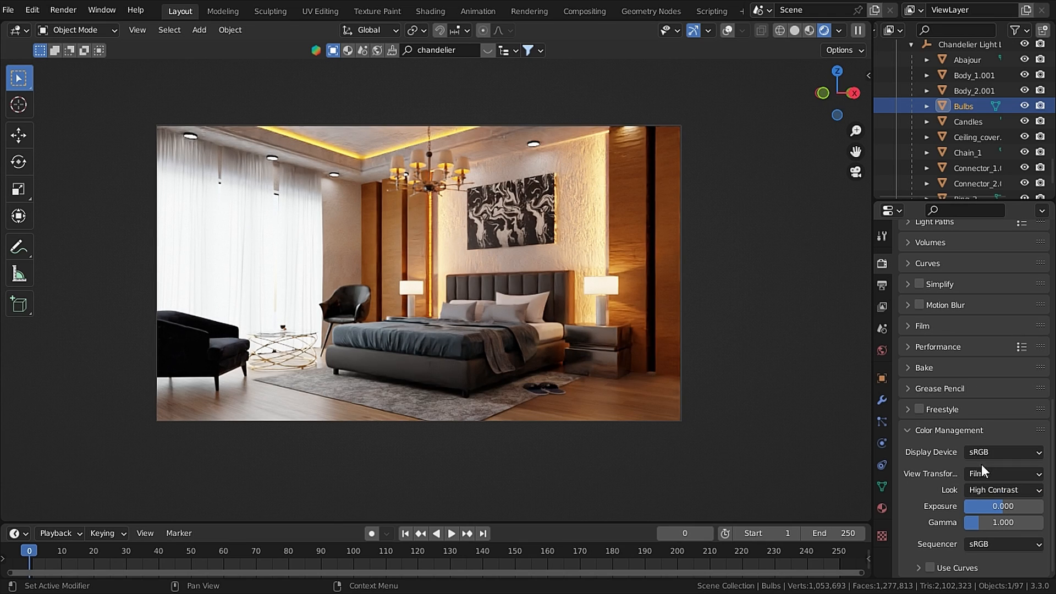